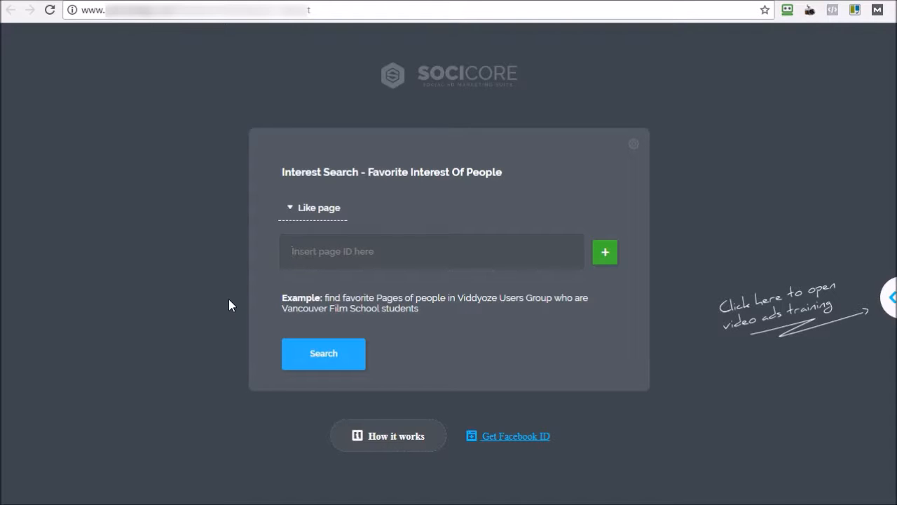
Look up 'jv' and 'warrior' in the Audience Insights interests search to see suggested interests
{"action": "left_click", "coordinate": [432, 251]}
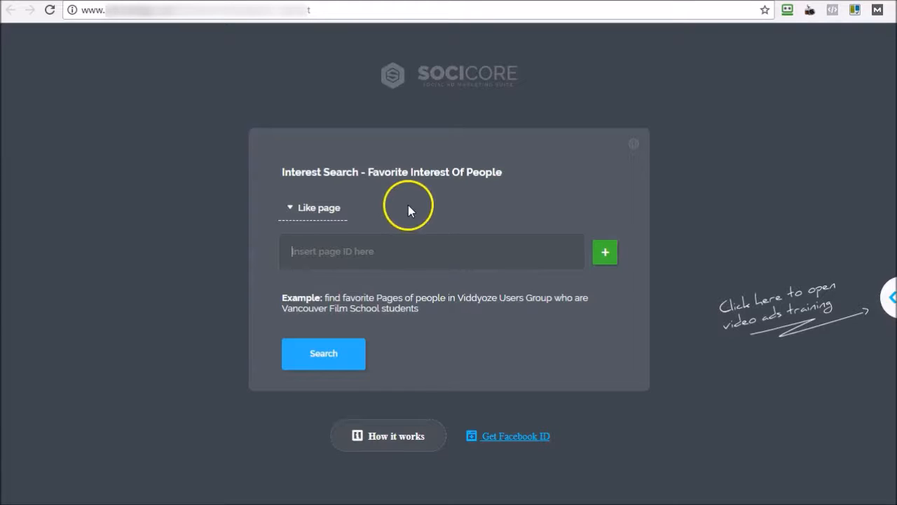
{"action": "mouse_move", "coordinate": [815, 127]}
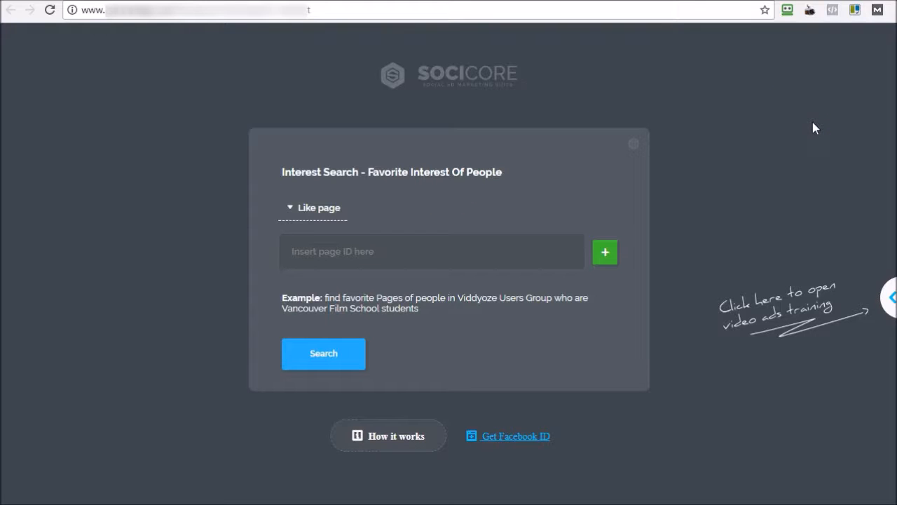
{"action": "mouse_move", "coordinate": [810, 9]}
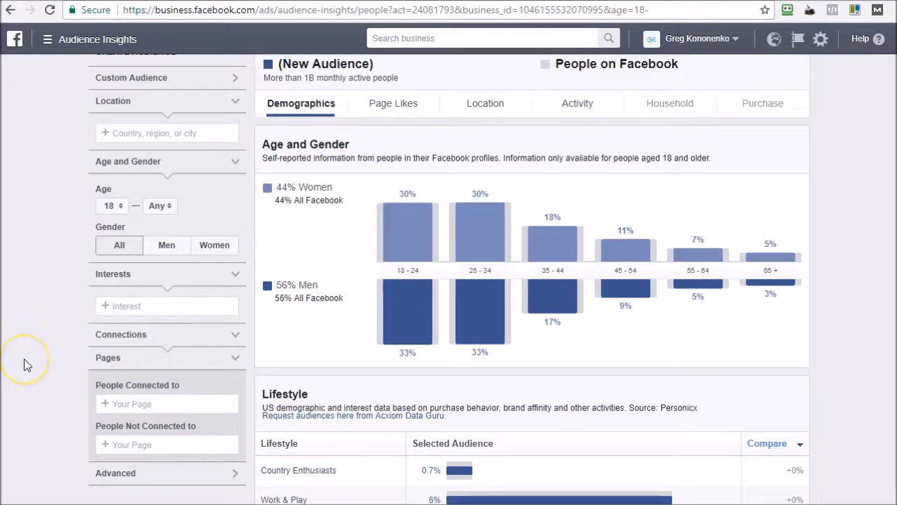
{"action": "mouse_move", "coordinate": [28, 364]}
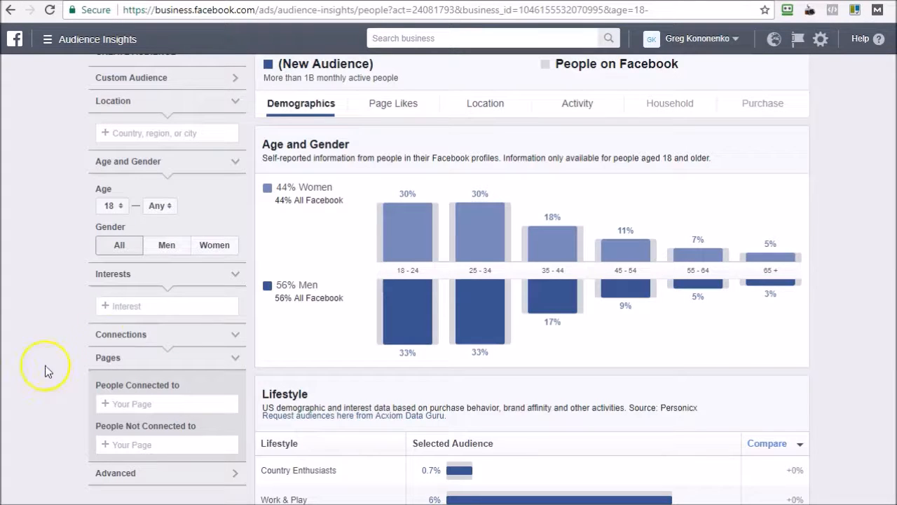
{"action": "left_click", "coordinate": [167, 306]}
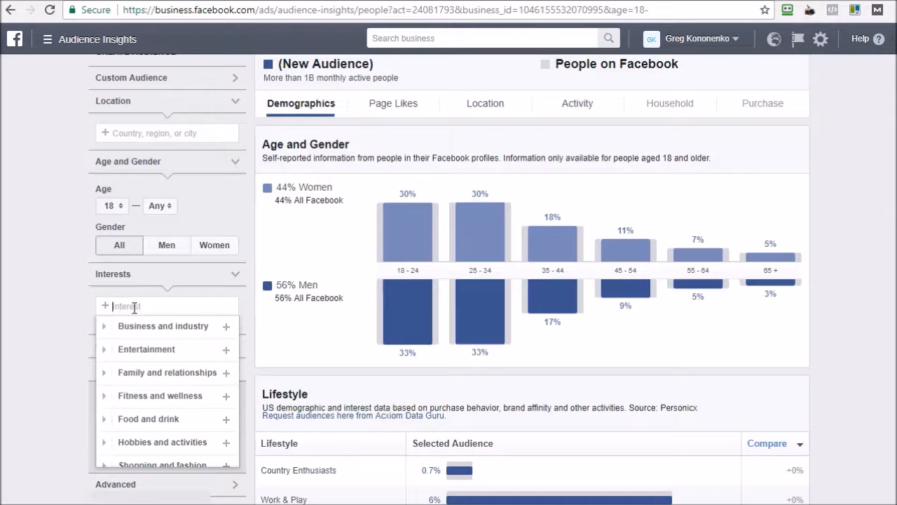
{"action": "type", "text": "jvzoo"}
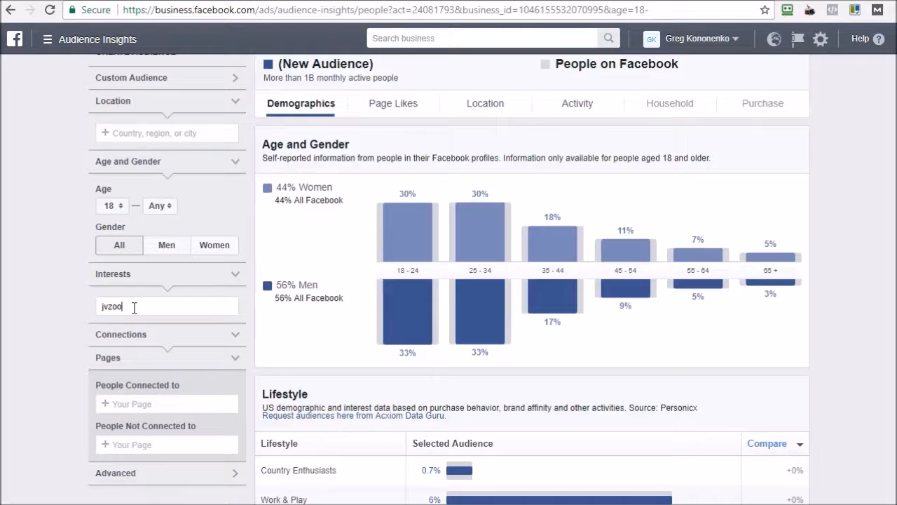
{"action": "type", "text": "warr"}
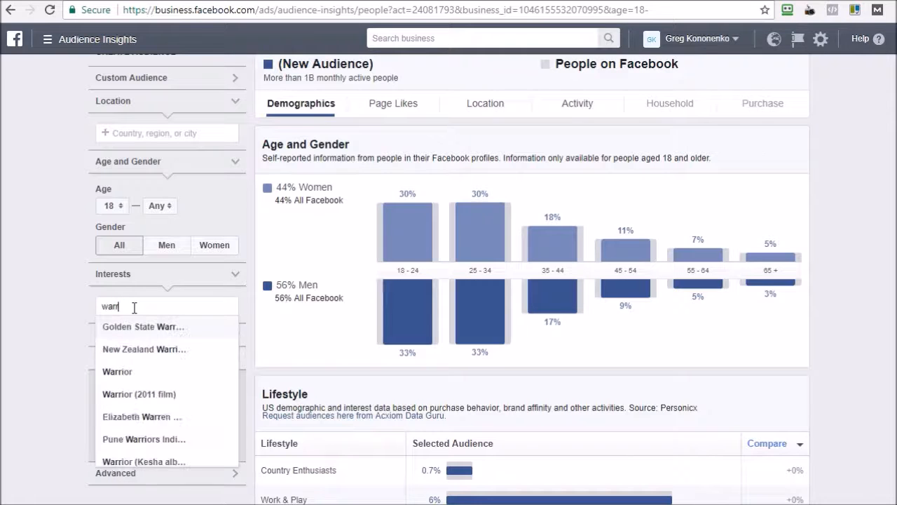
{"action": "type", "text": "orp"}
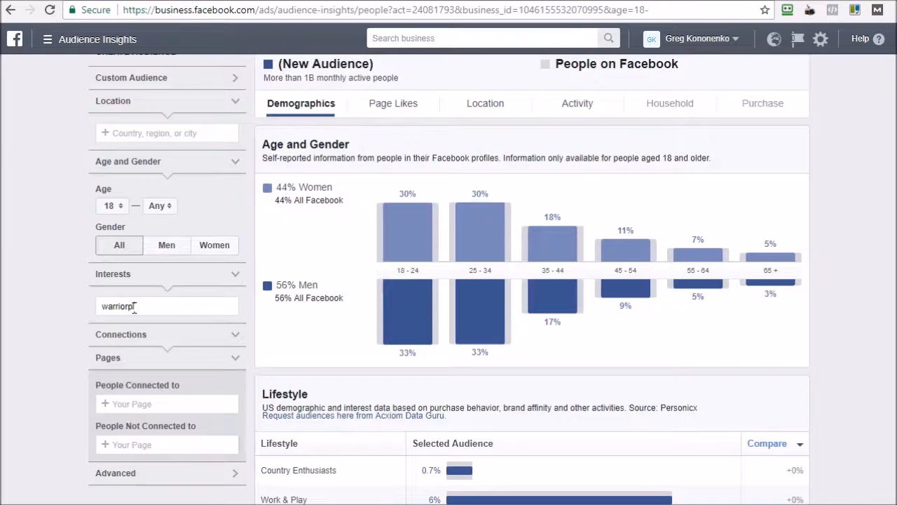
{"action": "type", "text": "warrior"}
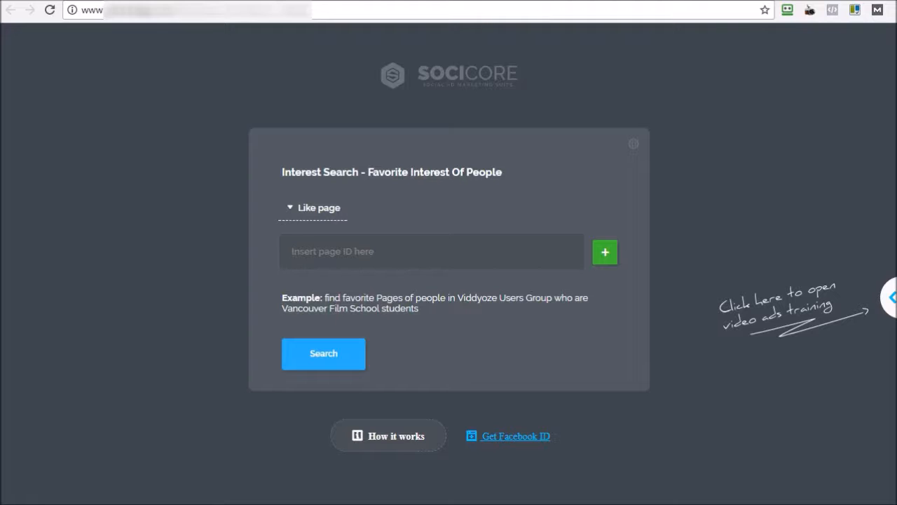
Switch to the Facebook tab with the 'viddyoze users' search results
{"action": "left_click", "coordinate": [314, 207]}
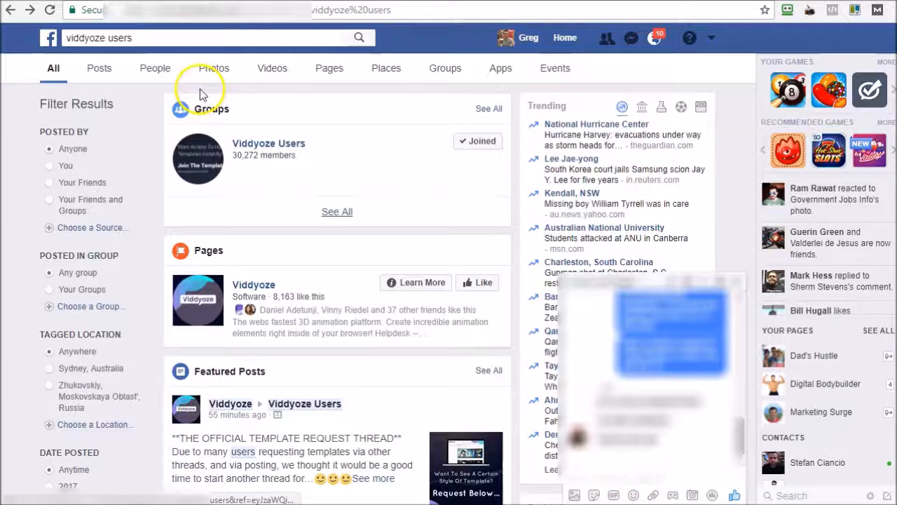
Rerun the 'viddyoze users' Facebook search and try 'vidd' as an Audience Insights interest
{"action": "left_click", "coordinate": [203, 37]}
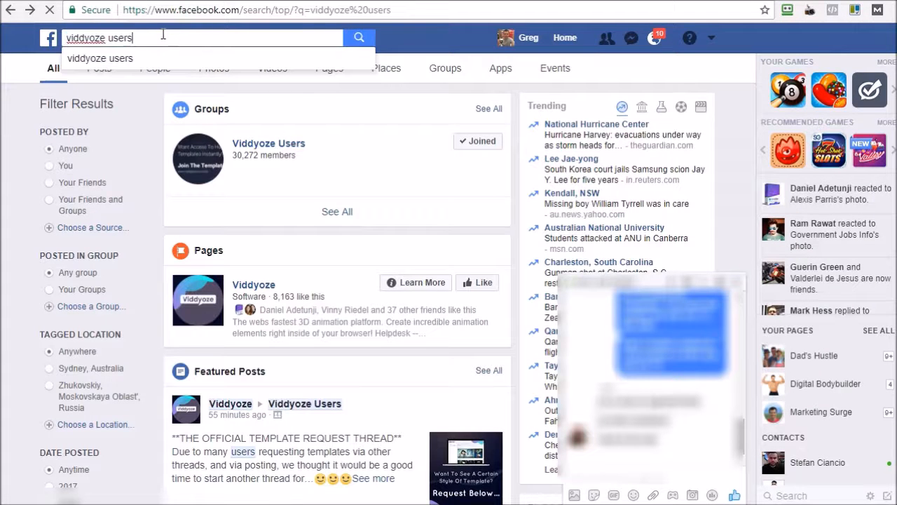
{"action": "left_click", "coordinate": [358, 37]}
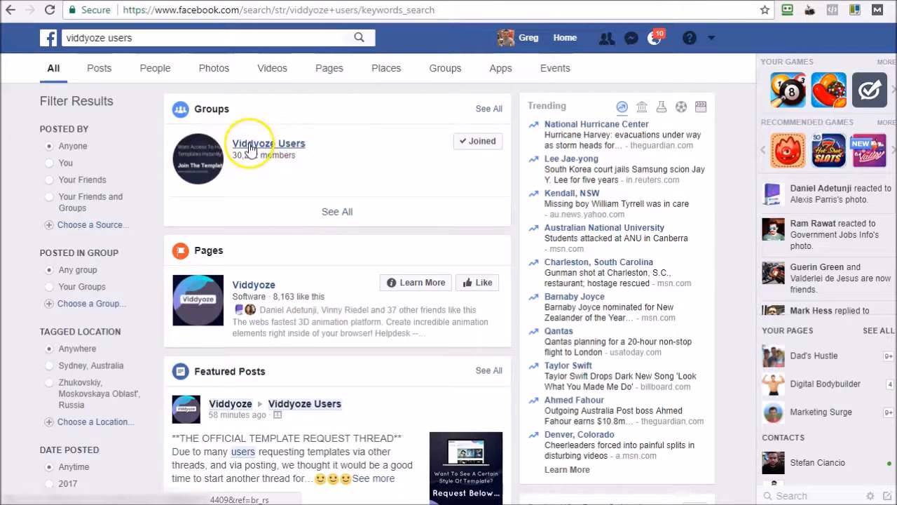
{"action": "mouse_move", "coordinate": [357, 129]}
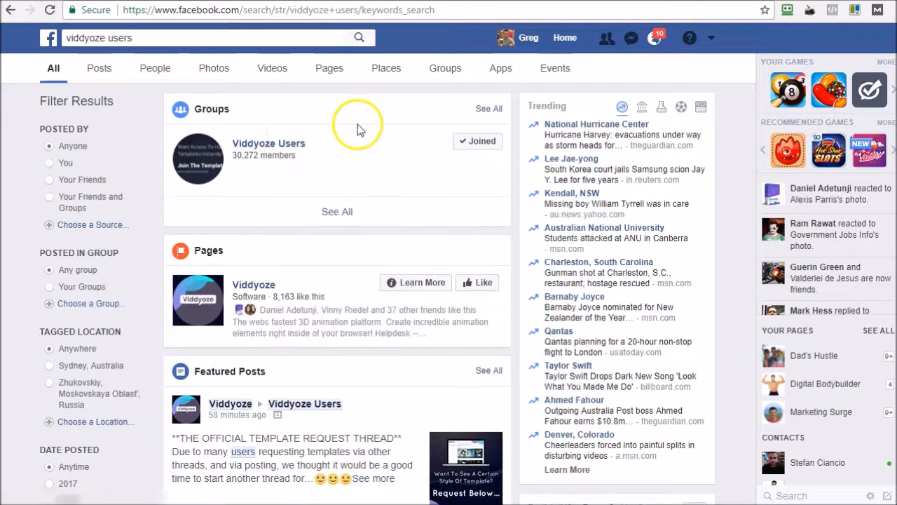
{"action": "mouse_move", "coordinate": [269, 143]}
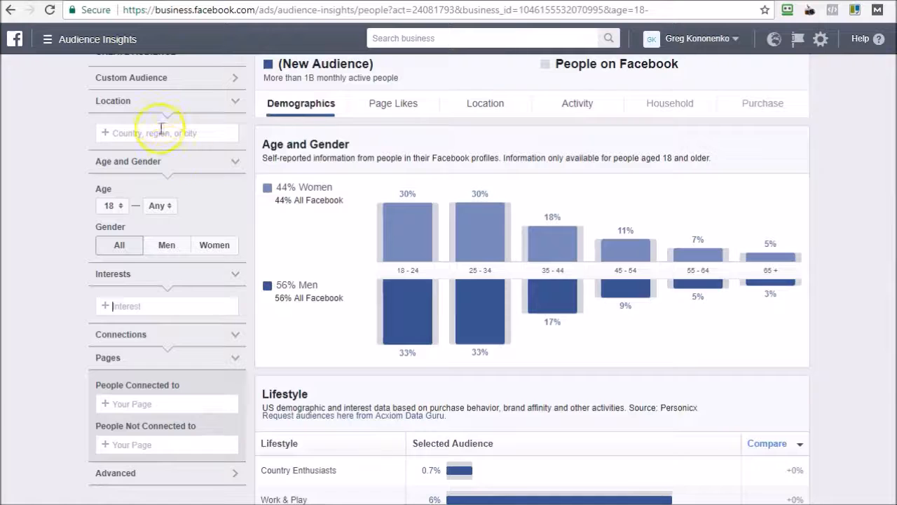
{"action": "left_click", "coordinate": [167, 305]}
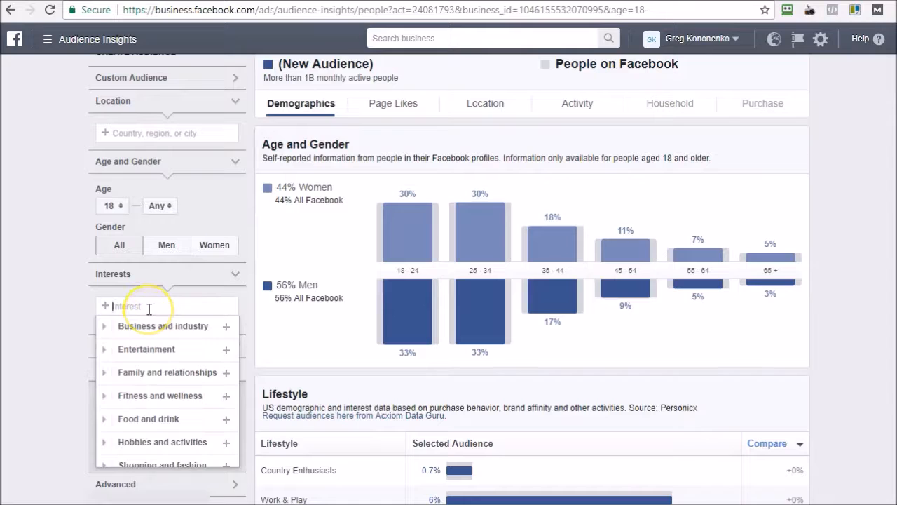
{"action": "type", "text": "viddyoze users"}
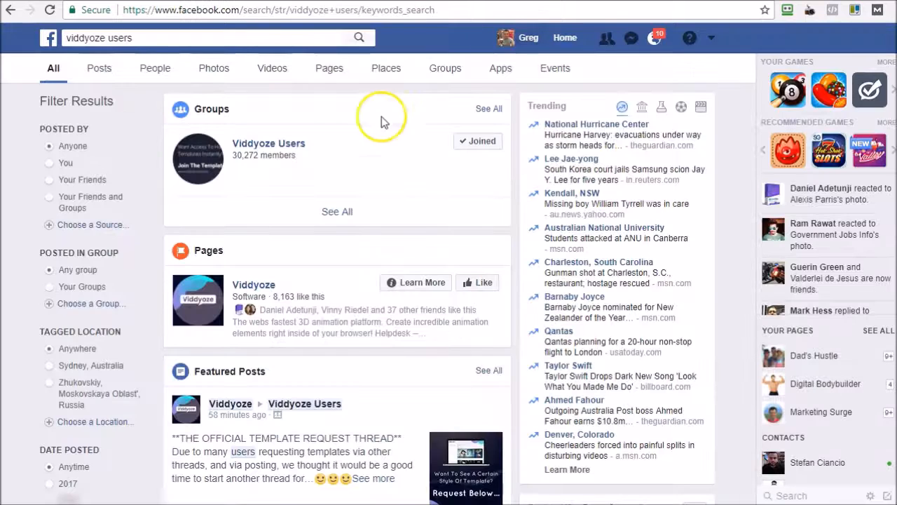
{"action": "mouse_move", "coordinate": [239, 132]}
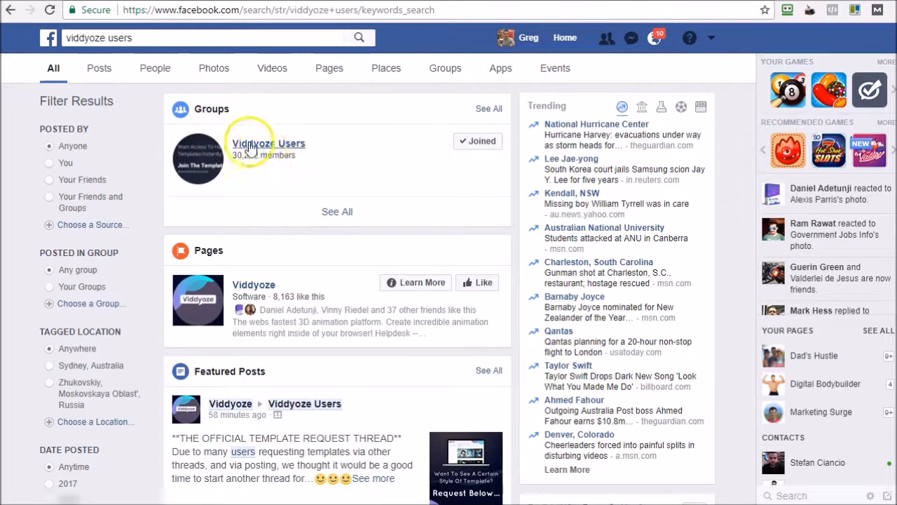
{"action": "mouse_move", "coordinate": [269, 143]}
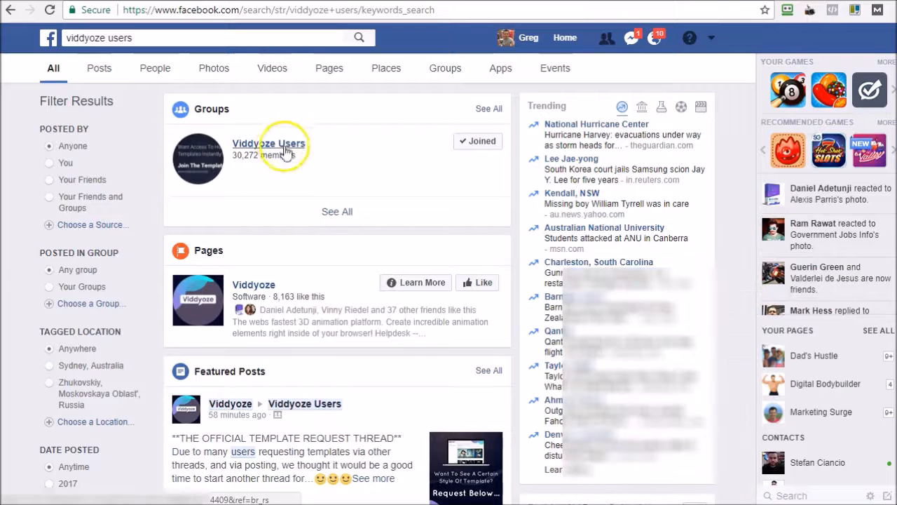
Open the Viddyoze Users group page and grab its web address
{"action": "right_click", "coordinate": [270, 143]}
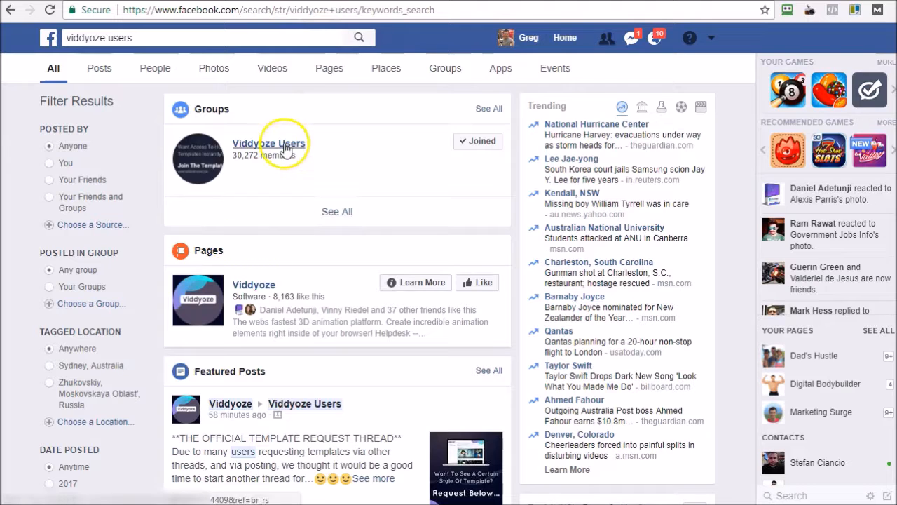
{"action": "left_click", "coordinate": [269, 143]}
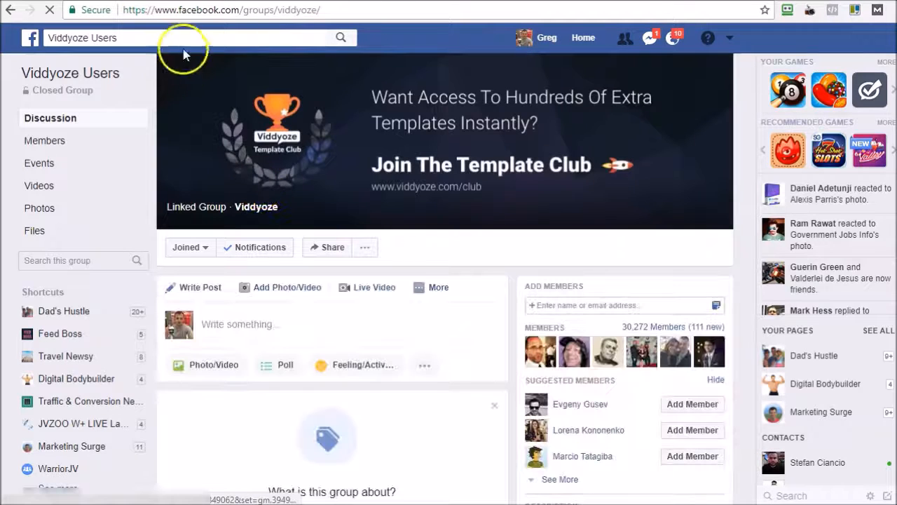
{"action": "left_click", "coordinate": [221, 10]}
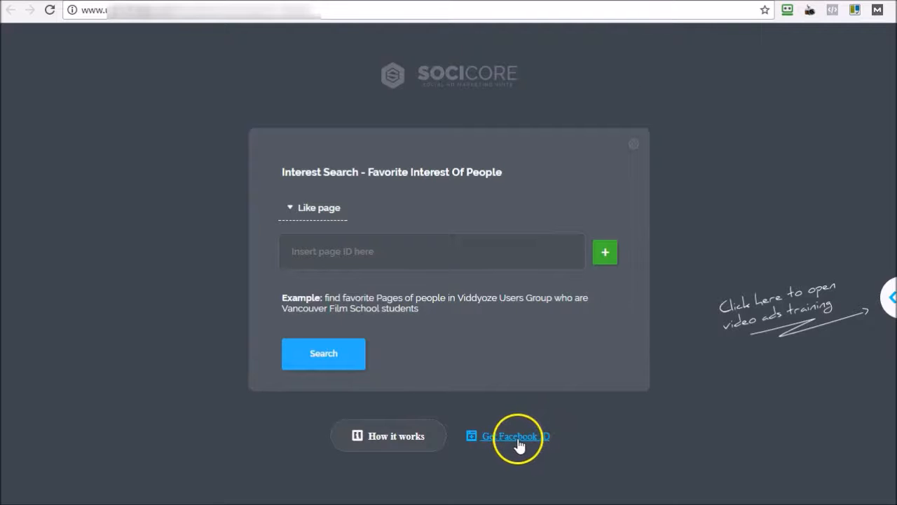
{"action": "left_click", "coordinate": [516, 436]}
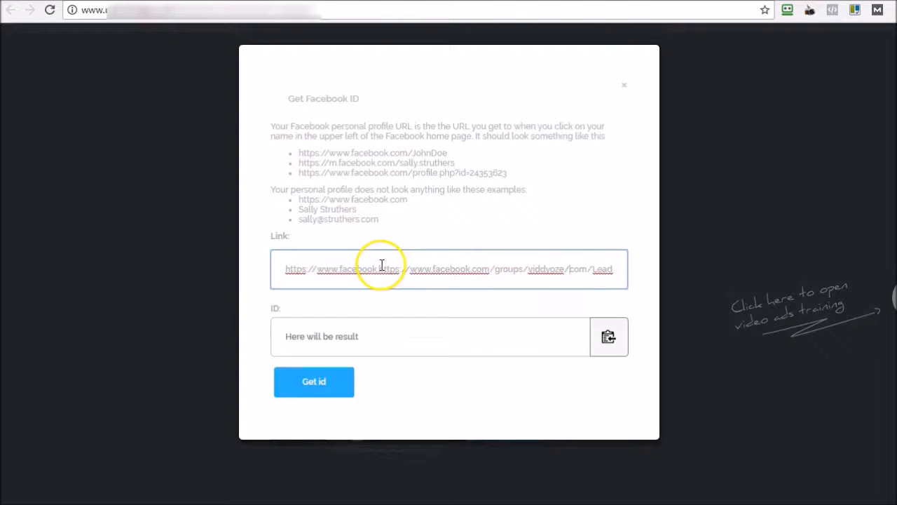
{"action": "type", "text": "https://www.facebook.com/groups/viddyoze/"}
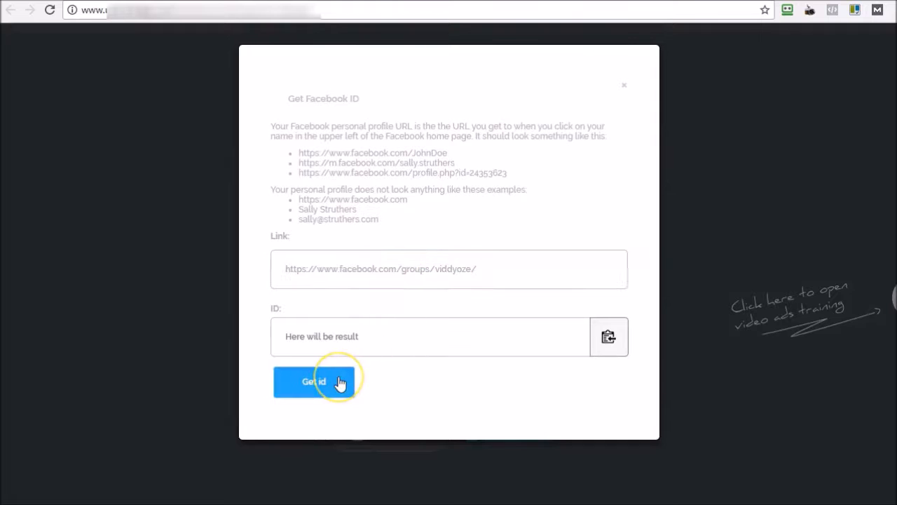
{"action": "left_click", "coordinate": [314, 381]}
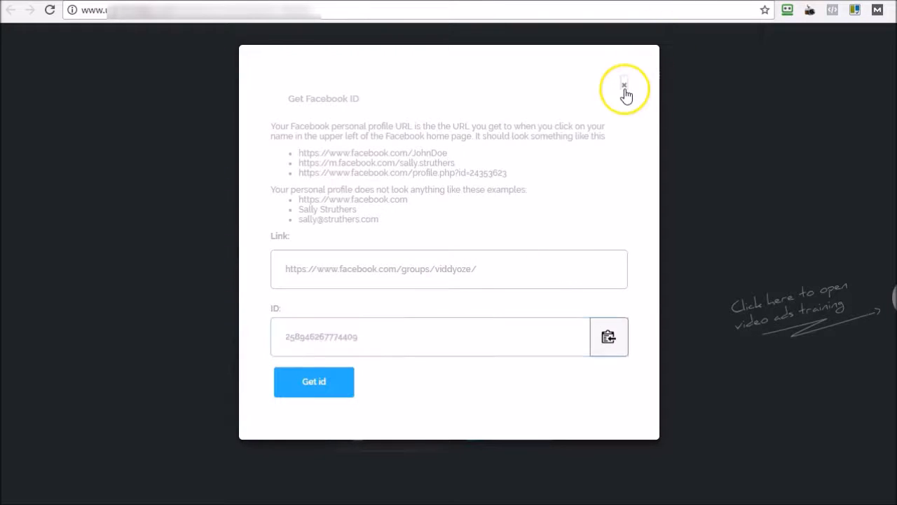
{"action": "left_click", "coordinate": [623, 86]}
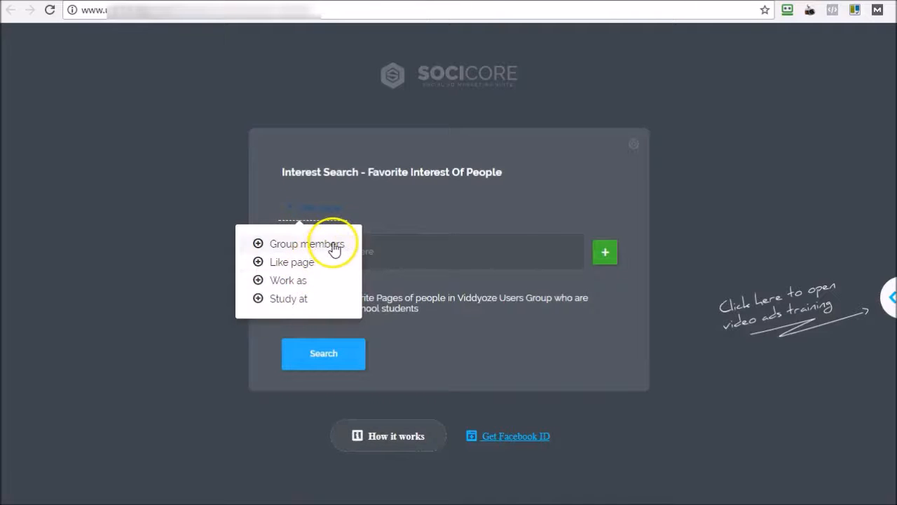
{"action": "left_click", "coordinate": [307, 244]}
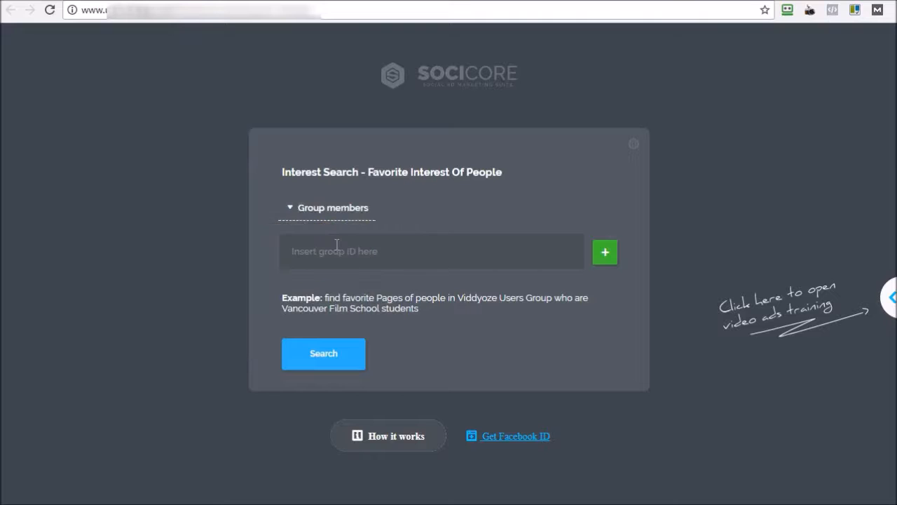
{"action": "type", "text": "258946267774409"}
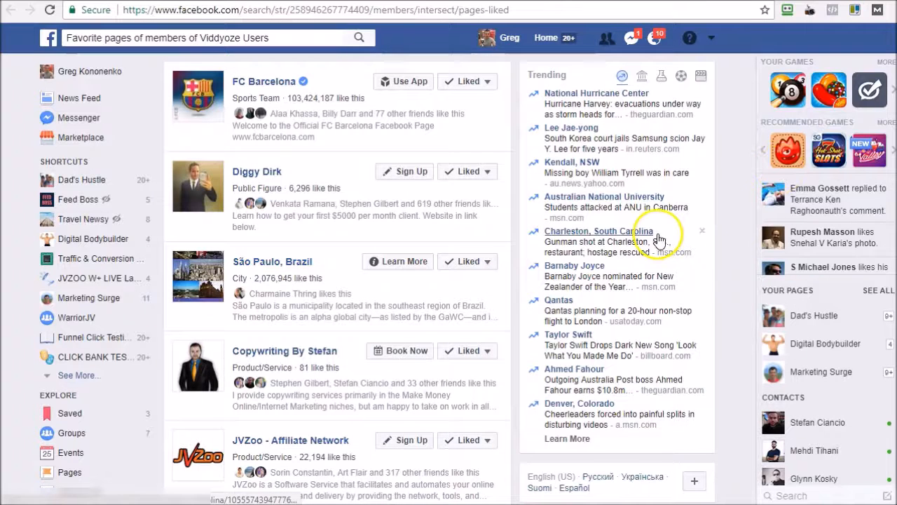
{"action": "left_click", "coordinate": [653, 38]}
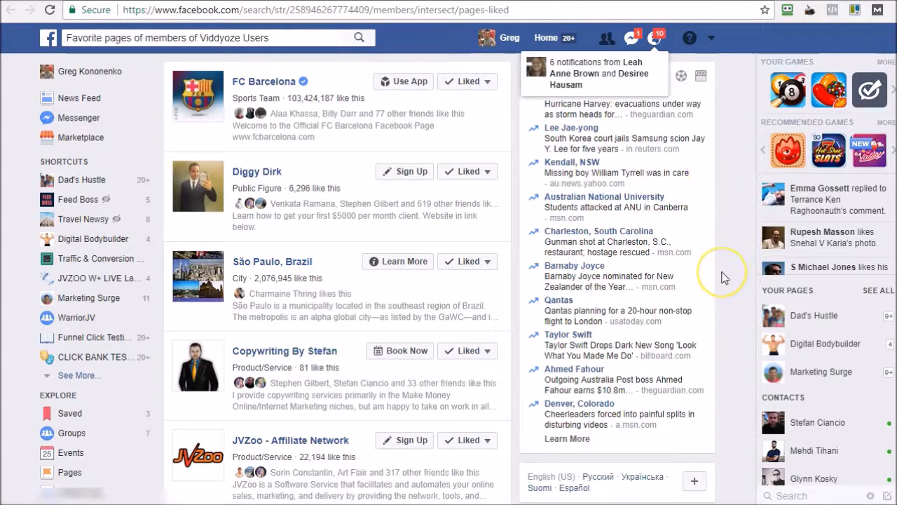
{"action": "mouse_move", "coordinate": [732, 287]}
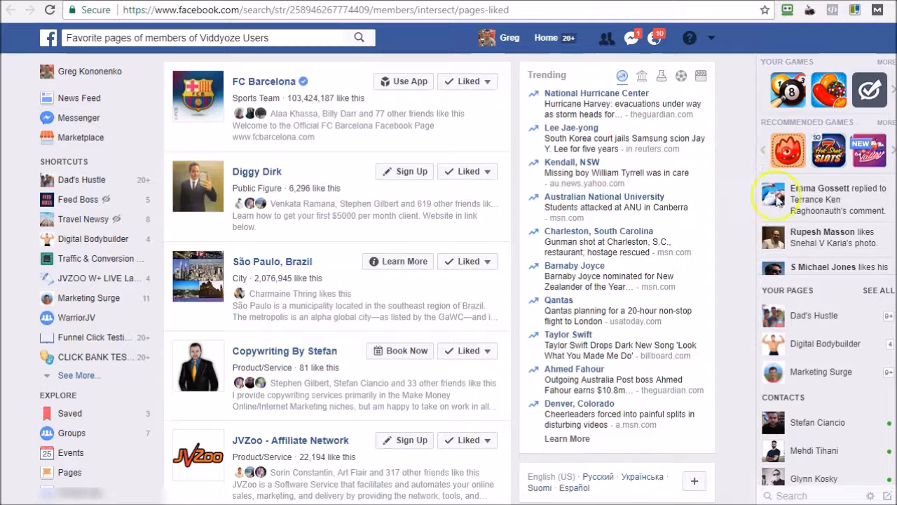
{"action": "scroll", "scroll_direction": "down", "scroll_amount": 3}
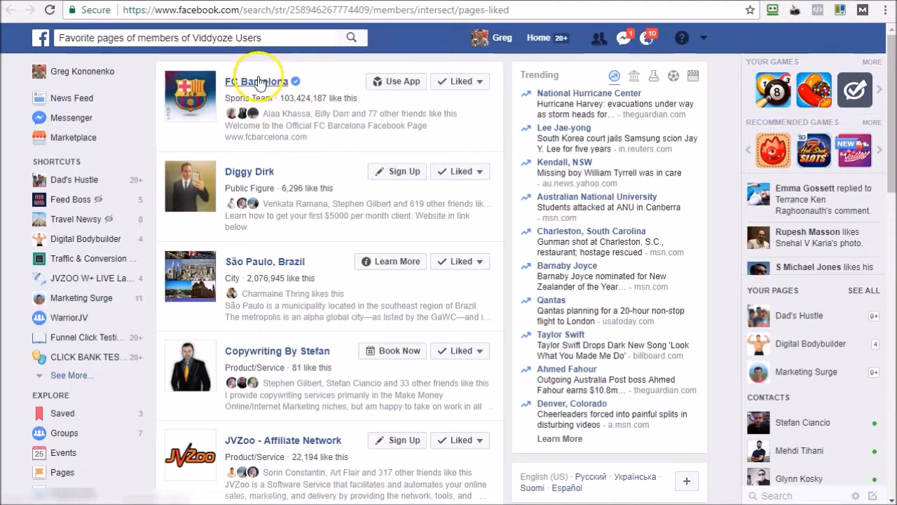
{"action": "mouse_move", "coordinate": [249, 171]}
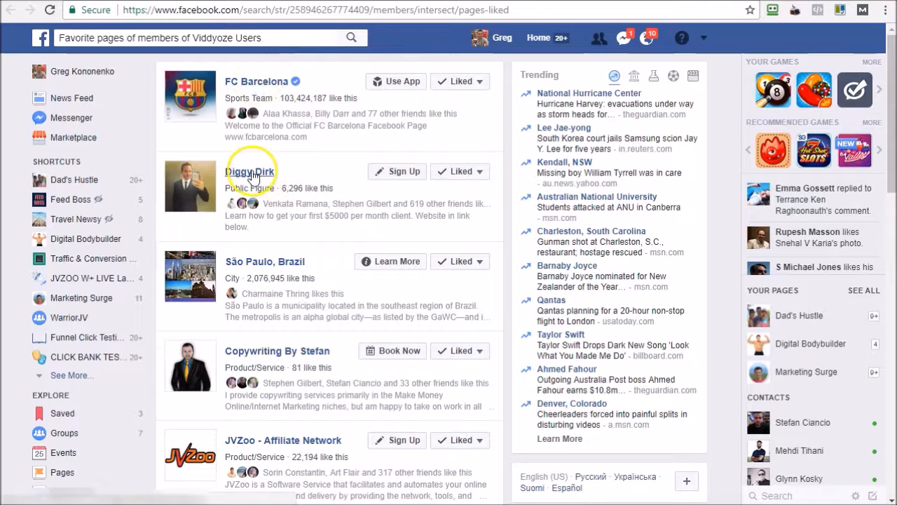
{"action": "mouse_move", "coordinate": [307, 303]}
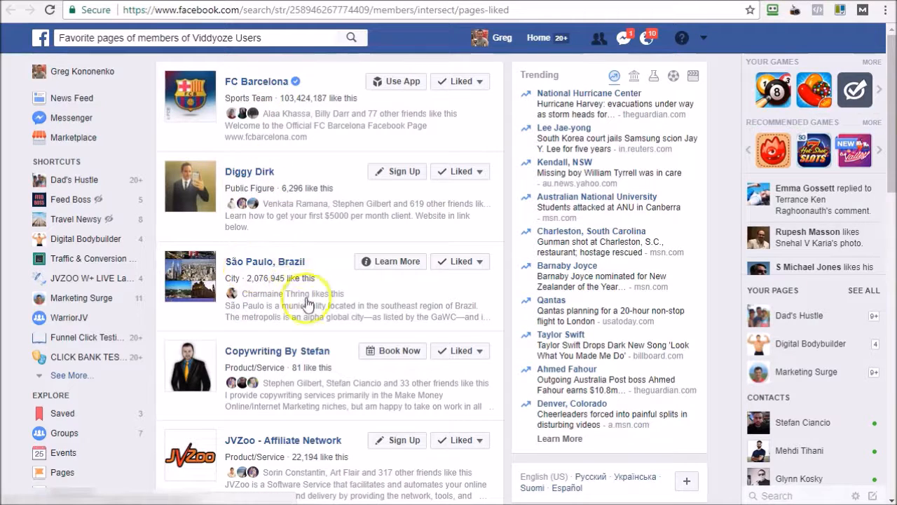
{"action": "mouse_move", "coordinate": [180, 438]}
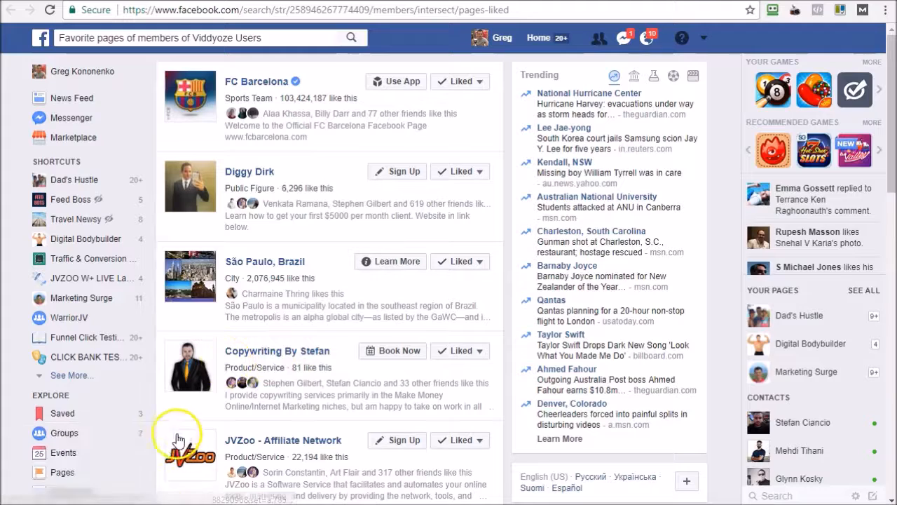
Scroll through the members' liked pages past WWE, Leadpages and 9GAG down to 22Social
{"action": "scroll", "scroll_direction": "down", "scroll_amount": 3}
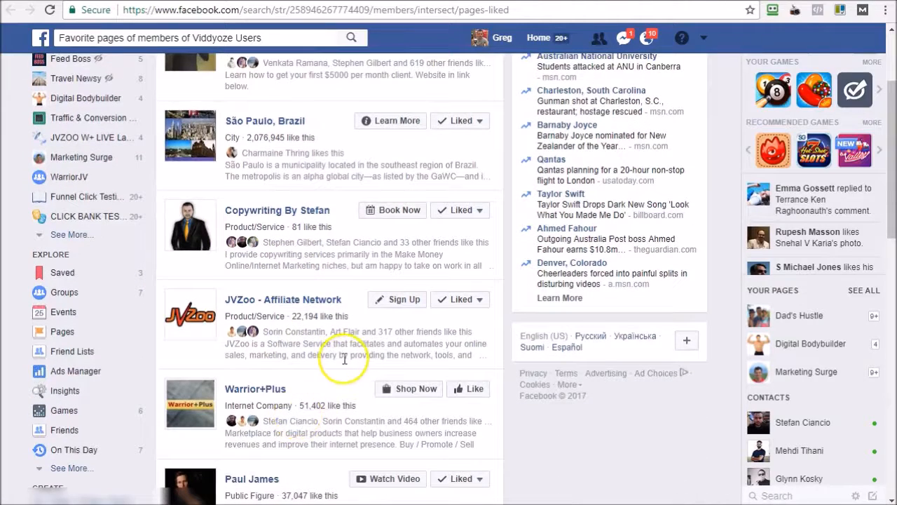
{"action": "scroll", "scroll_direction": "down", "scroll_amount": 3}
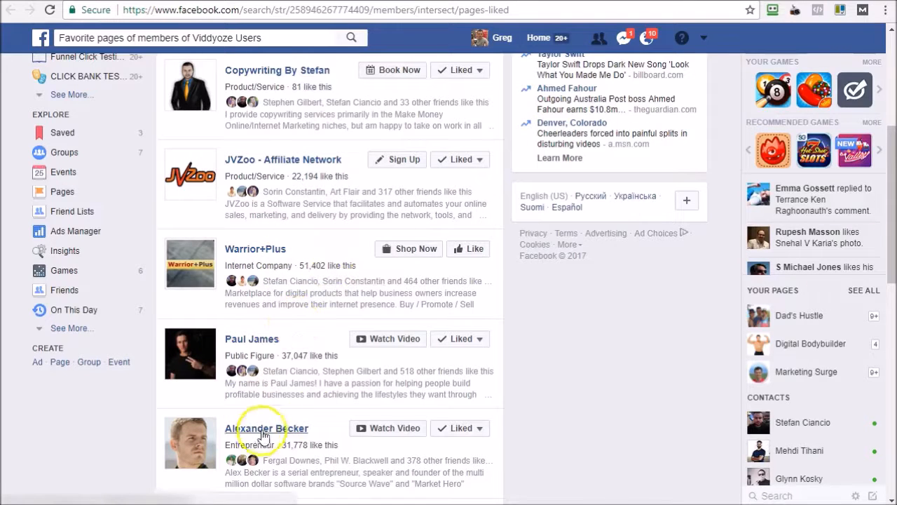
{"action": "scroll", "scroll_direction": "down", "scroll_amount": 3}
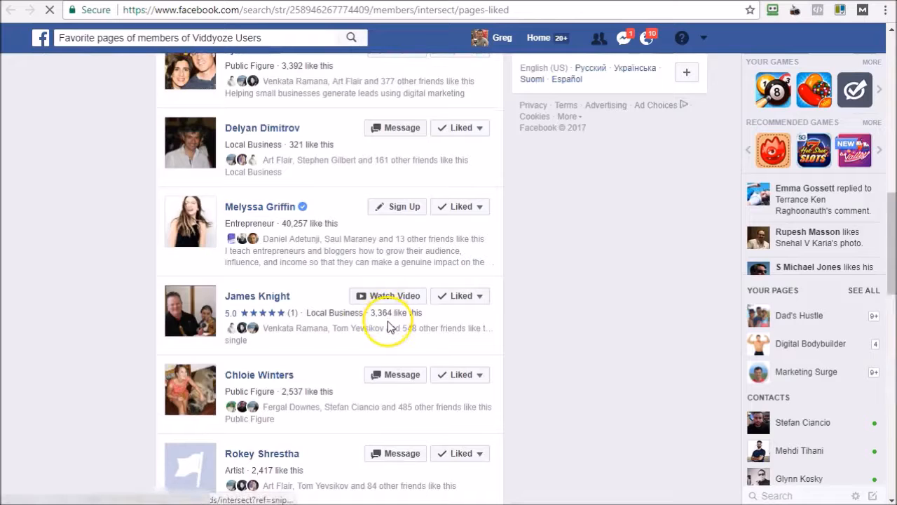
{"action": "scroll", "scroll_direction": "down", "scroll_amount": 3}
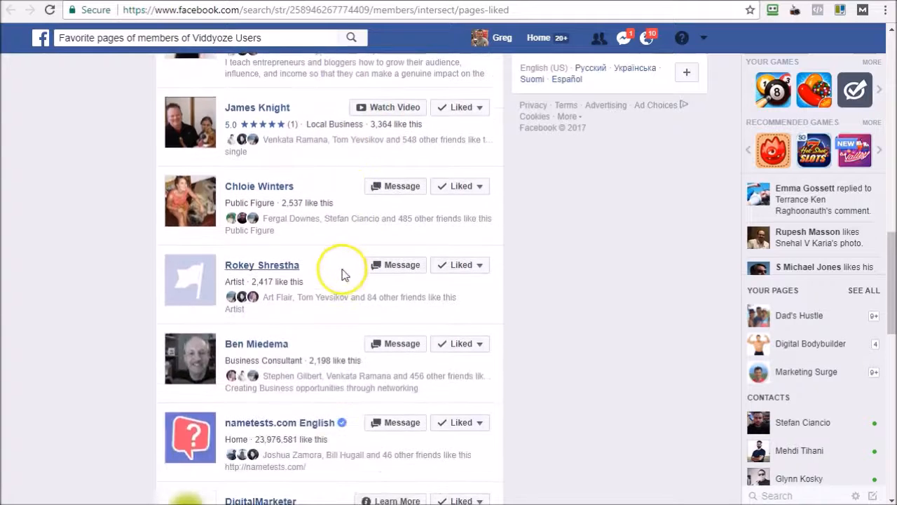
{"action": "scroll", "scroll_direction": "down", "scroll_amount": 3}
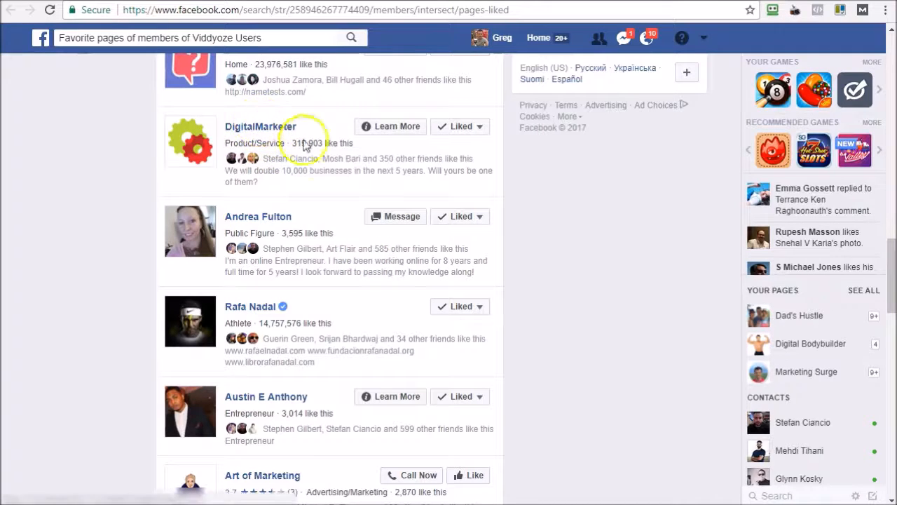
{"action": "scroll", "scroll_direction": "down", "scroll_amount": 3}
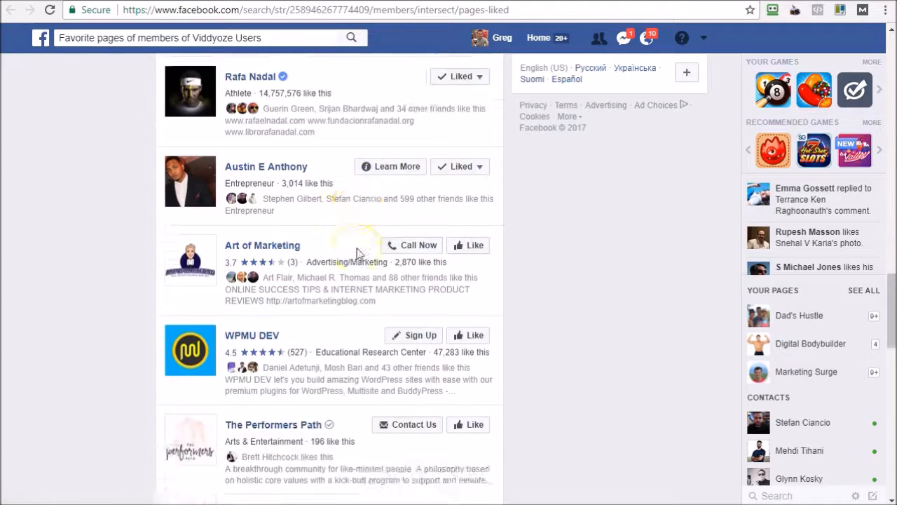
{"action": "scroll", "scroll_direction": "down", "scroll_amount": 3}
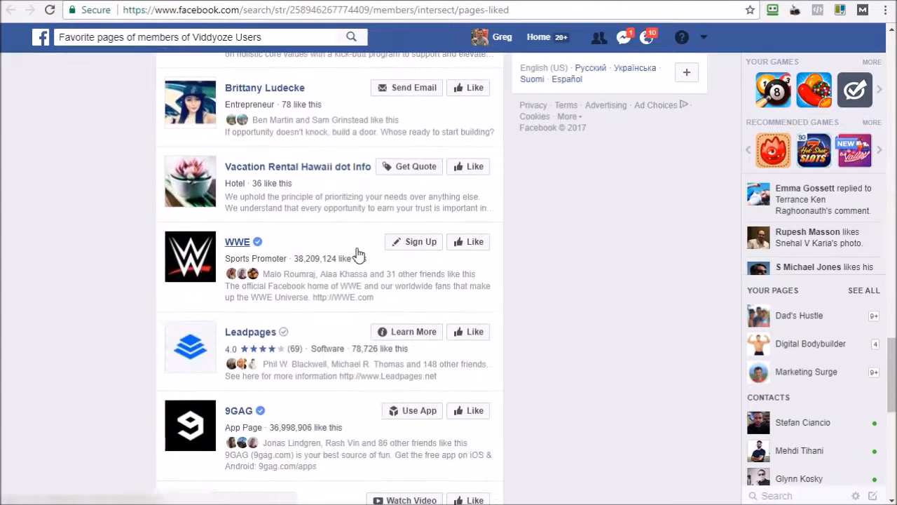
{"action": "scroll", "scroll_direction": "down", "scroll_amount": 3}
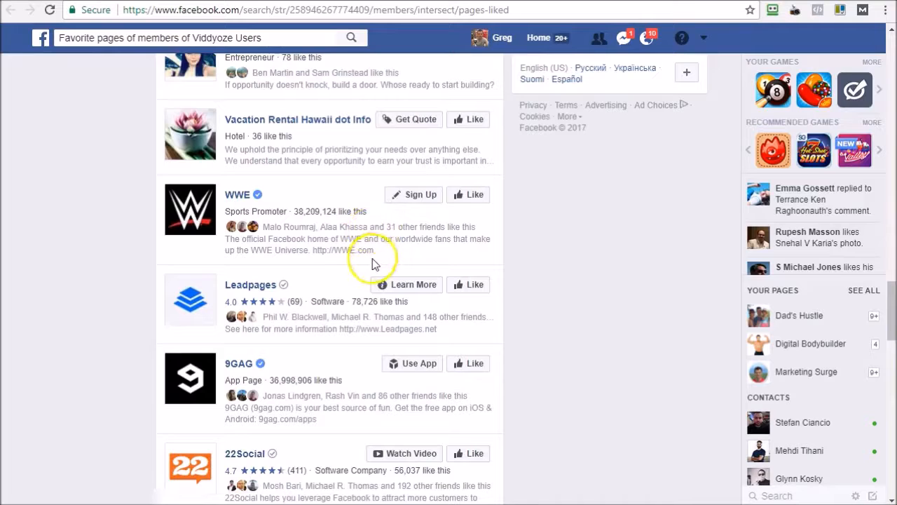
{"action": "scroll", "scroll_direction": "down", "scroll_amount": 3}
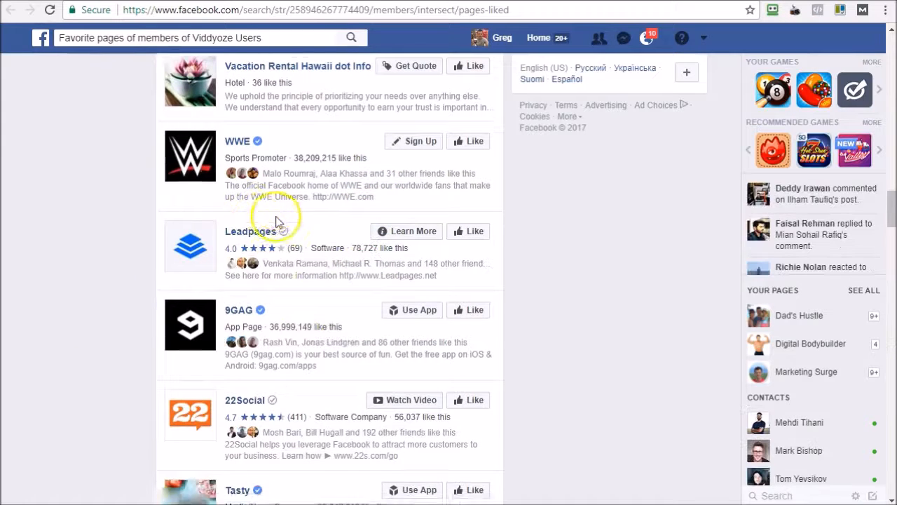
{"action": "scroll", "scroll_direction": "down", "scroll_amount": 3}
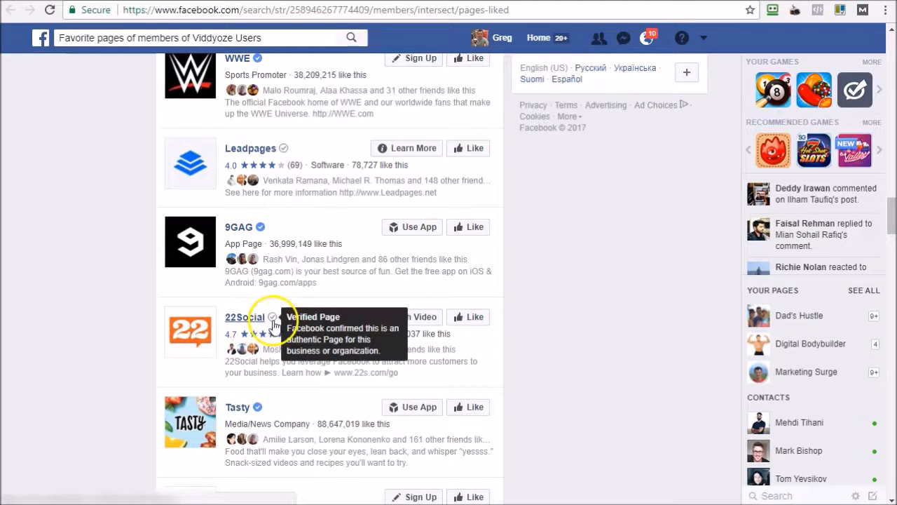
{"action": "mouse_move", "coordinate": [137, 351]}
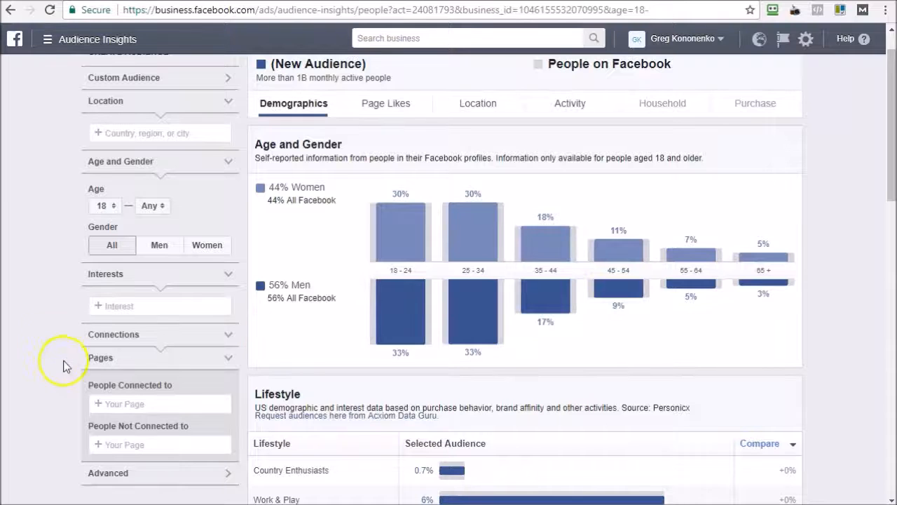
Add 22Social as an interest to read its 70K–80K audience, then clear it
{"action": "left_click", "coordinate": [160, 305]}
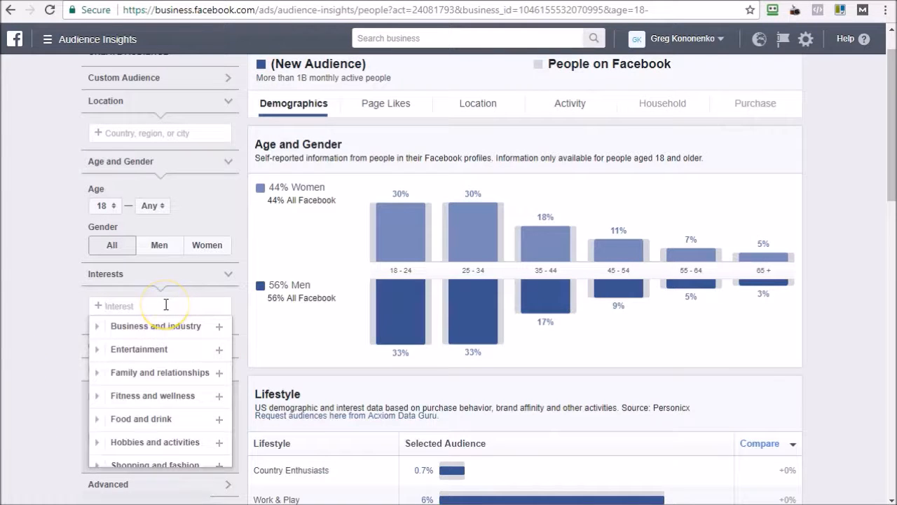
{"action": "type", "text": "22social"}
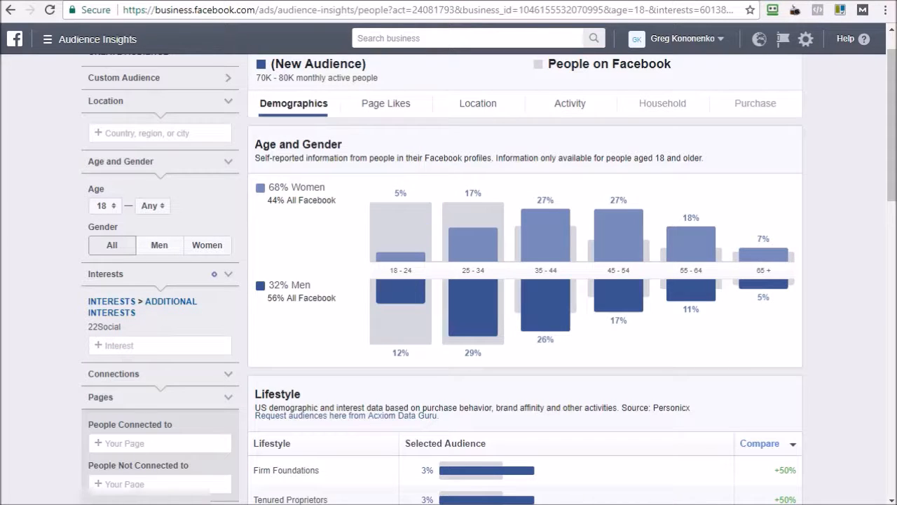
{"action": "left_click", "coordinate": [253, 269]}
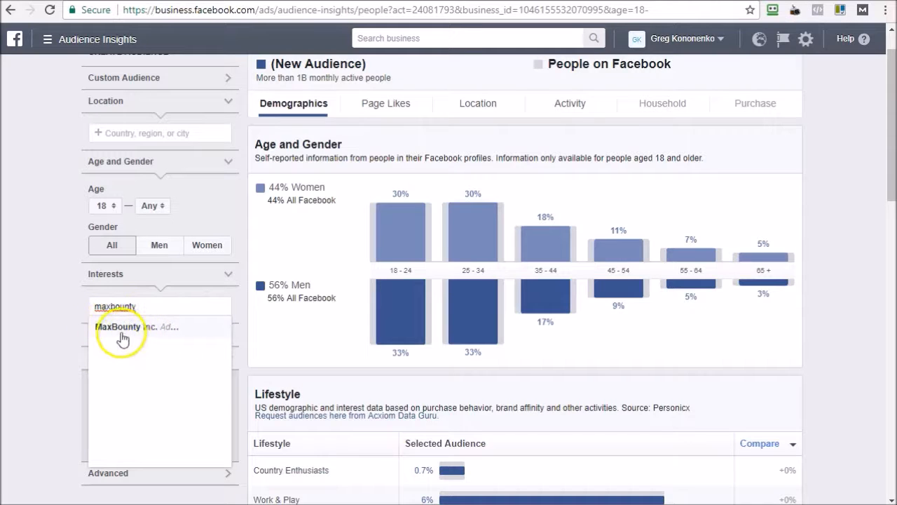
Choose the MaxBounty Inc. suggestion as an Audience Insights interest
{"action": "left_click", "coordinate": [119, 327]}
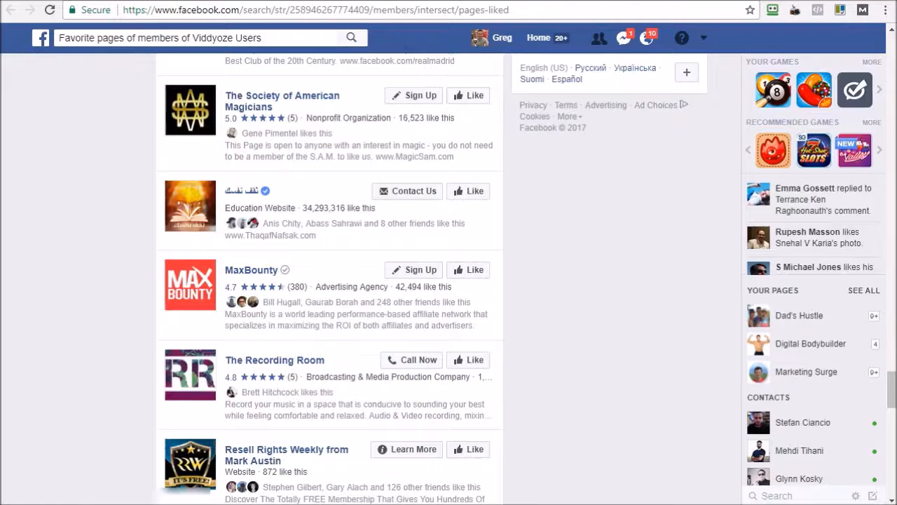
Search Facebook for 'leadpage' and open the Leadpages page from the results
{"action": "scroll", "scroll_direction": "down", "scroll_amount": 3}
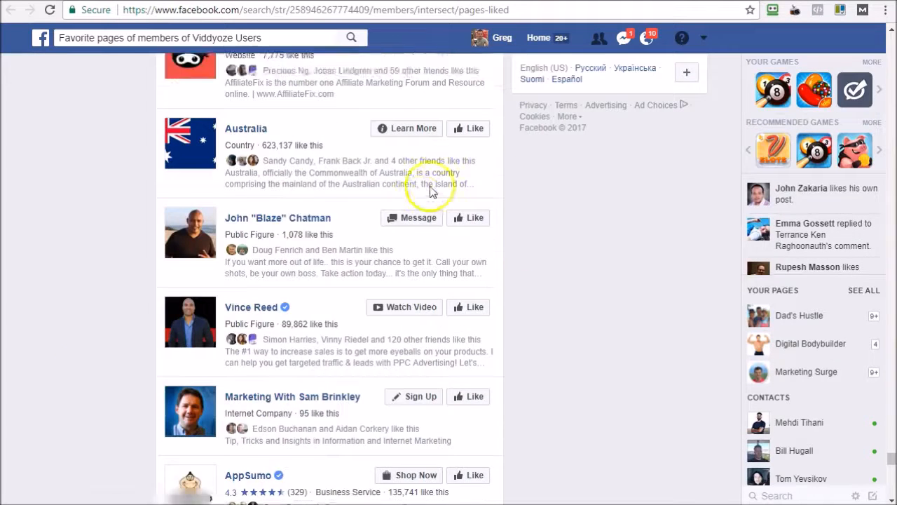
{"action": "scroll", "scroll_direction": "down", "scroll_amount": 3}
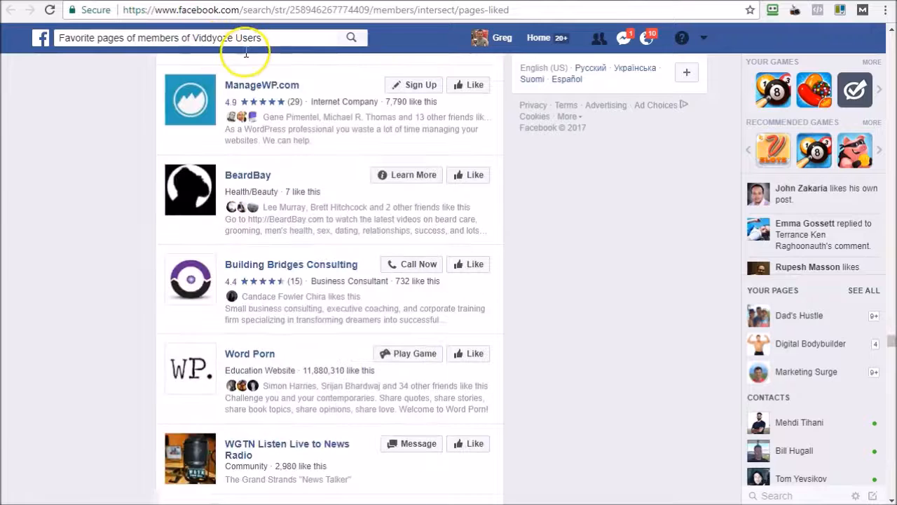
{"action": "type", "text": "leadpages"}
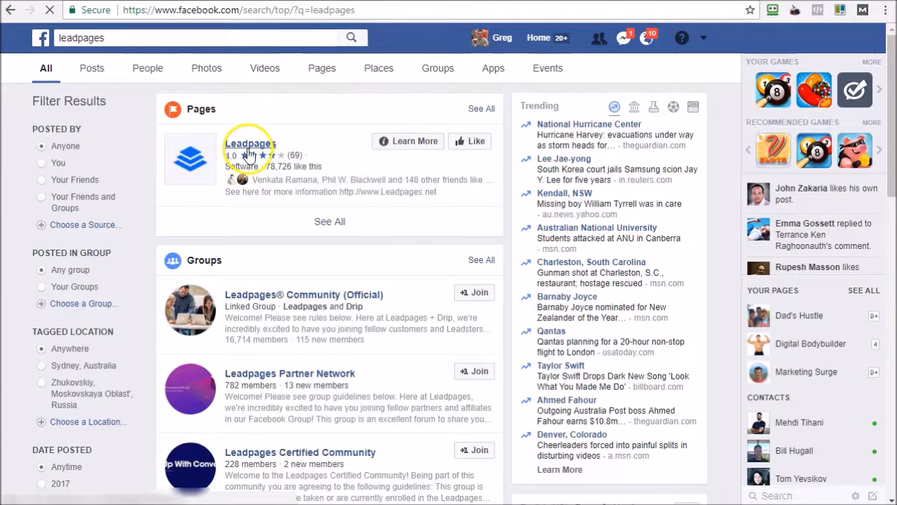
{"action": "left_click", "coordinate": [249, 143]}
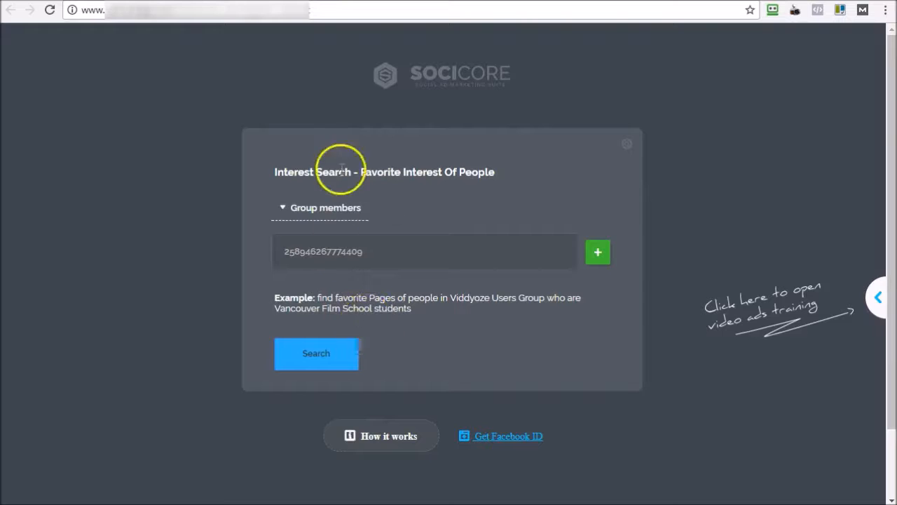
Fetch the Leadpages page's numeric ID in the Get Facebook ID tool and copy it
{"action": "left_click", "coordinate": [507, 434]}
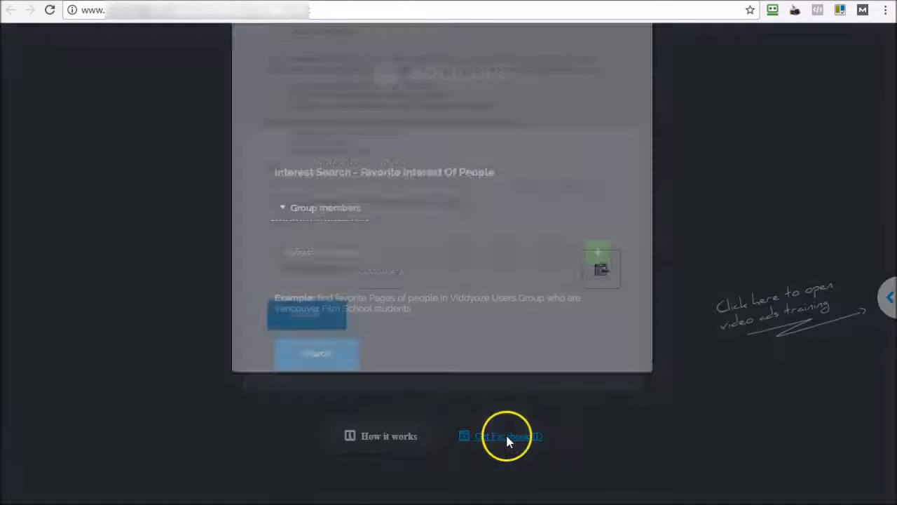
{"action": "left_click", "coordinate": [507, 435]}
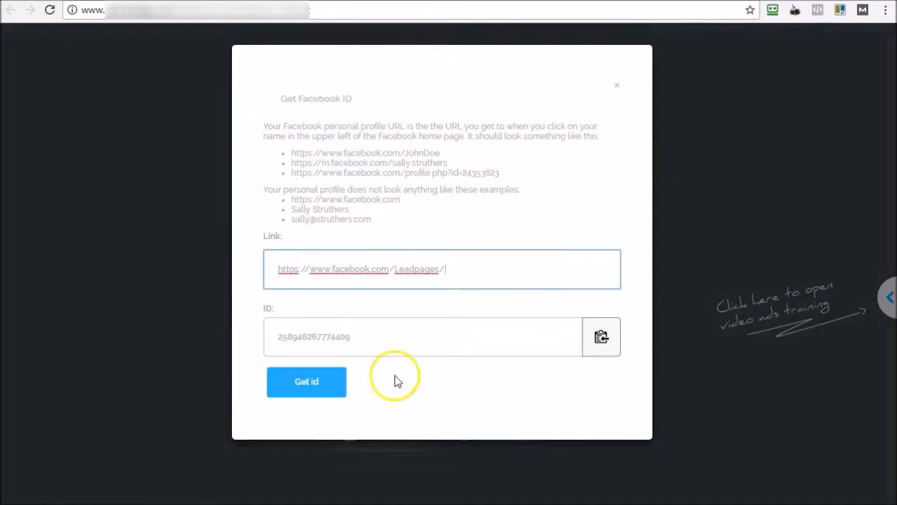
{"action": "left_click", "coordinate": [305, 382]}
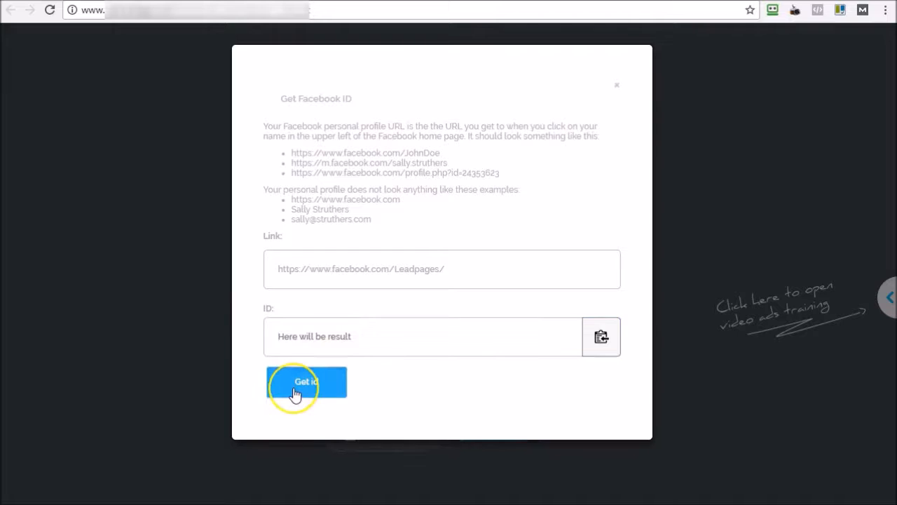
{"action": "left_click", "coordinate": [306, 382]}
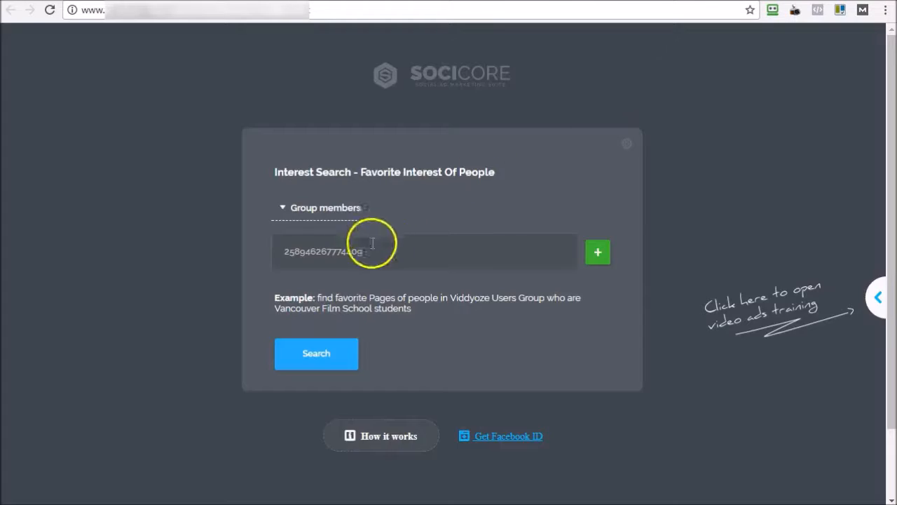
Switch the source to Like page and run the search for pages Leadpages fans like
{"action": "left_click", "coordinate": [325, 208]}
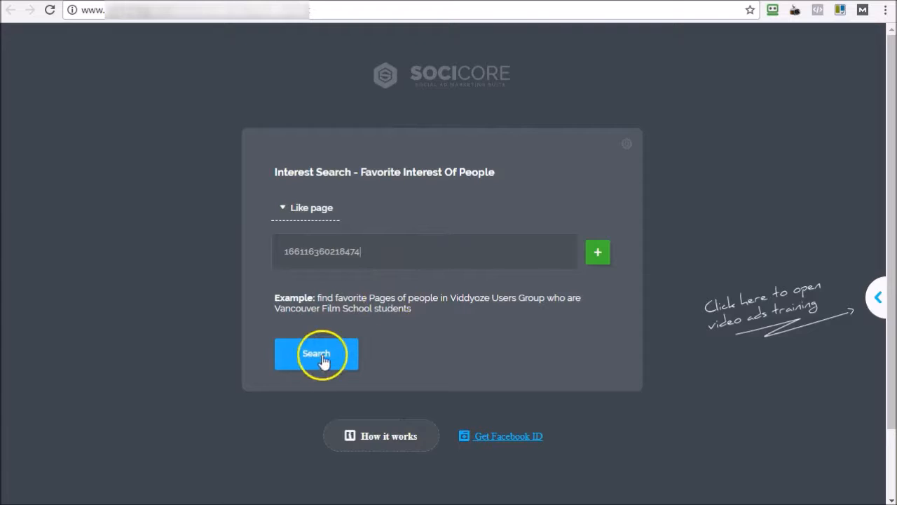
{"action": "left_click", "coordinate": [317, 353]}
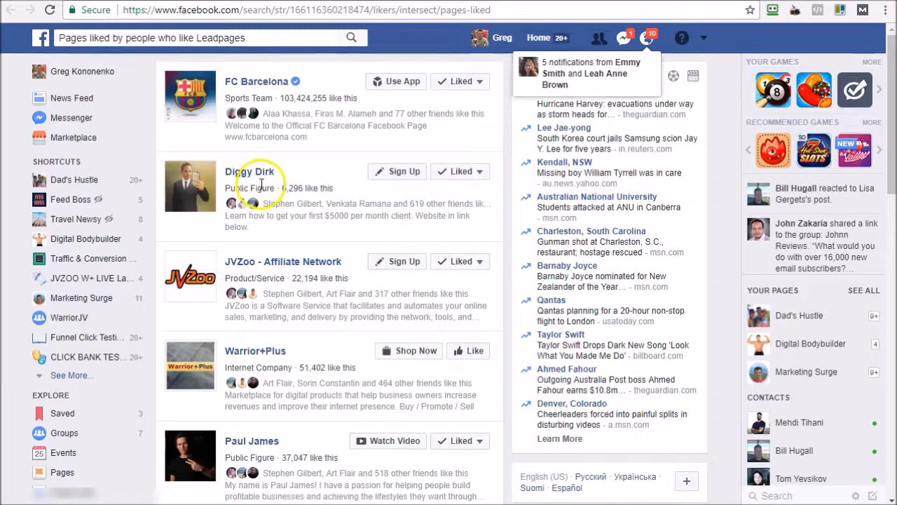
Scroll Facebook's liked-pages results down until AWeber appears among Leadpages fans' pages
{"action": "scroll", "scroll_direction": "down", "scroll_amount": 3}
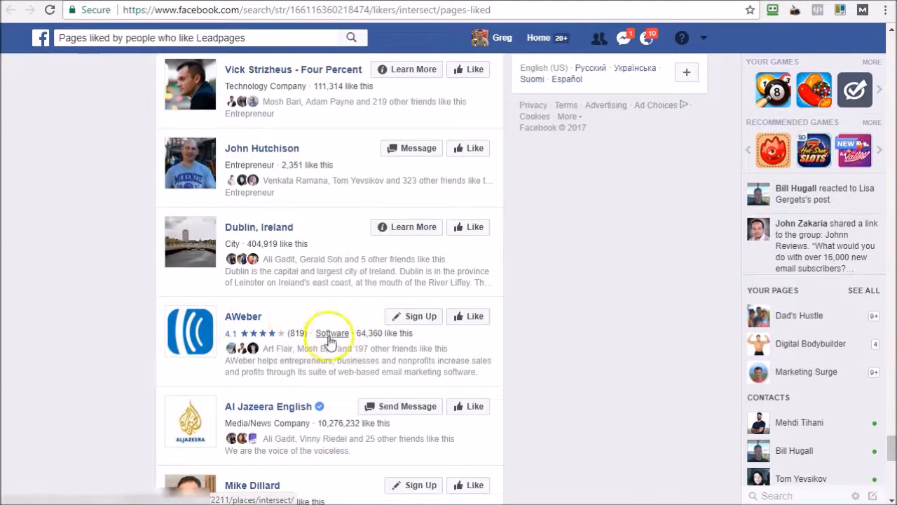
{"action": "mouse_move", "coordinate": [259, 323]}
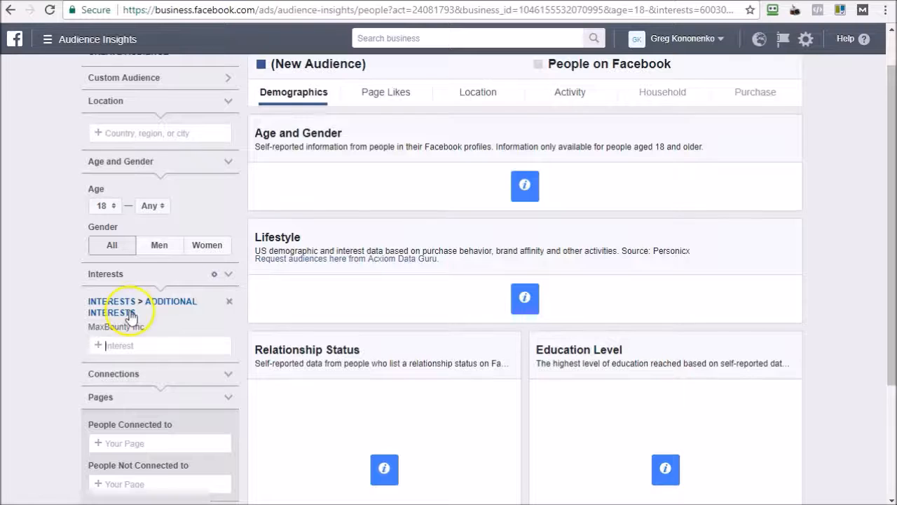
Enter 'aweber' in the Audience Insights Interests box to confirm it is targetable
{"action": "type", "text": "aweber"}
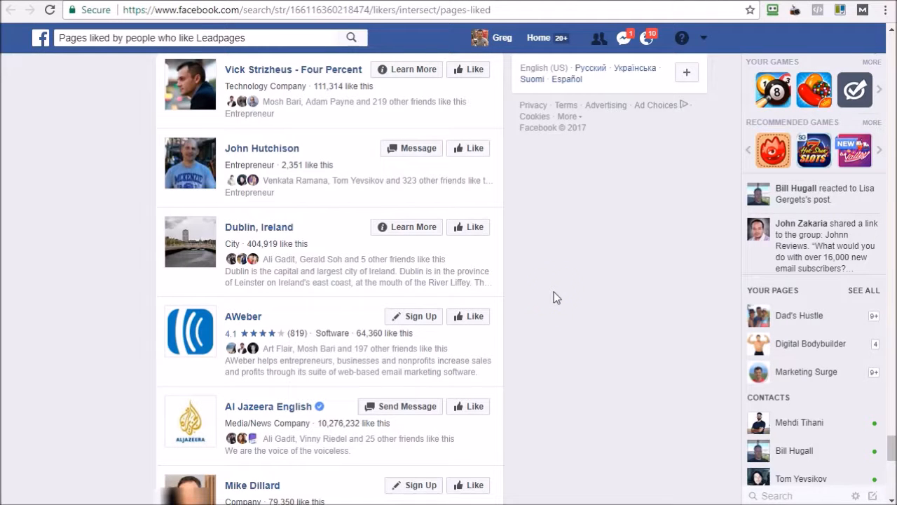
Inspect the AWeber listing in Facebook's liked-pages results before returning to SociCore
{"action": "left_click", "coordinate": [572, 290]}
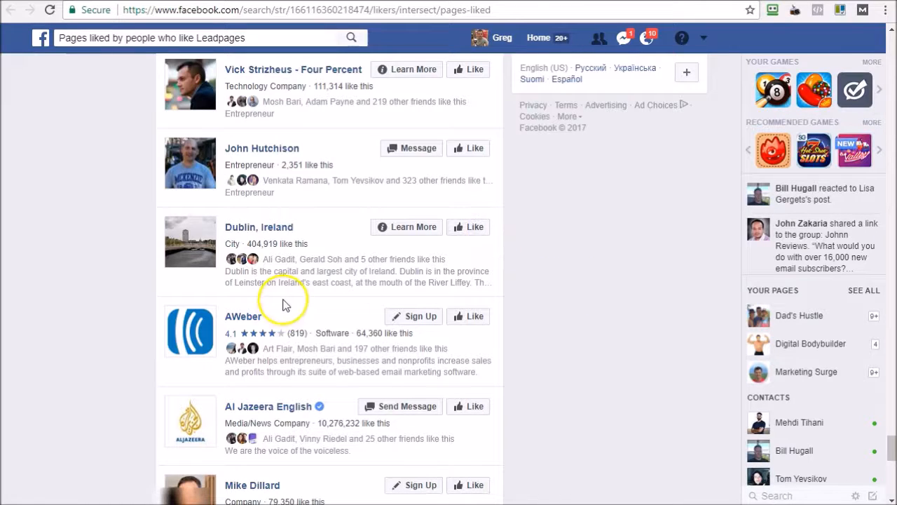
{"action": "mouse_move", "coordinate": [624, 180]}
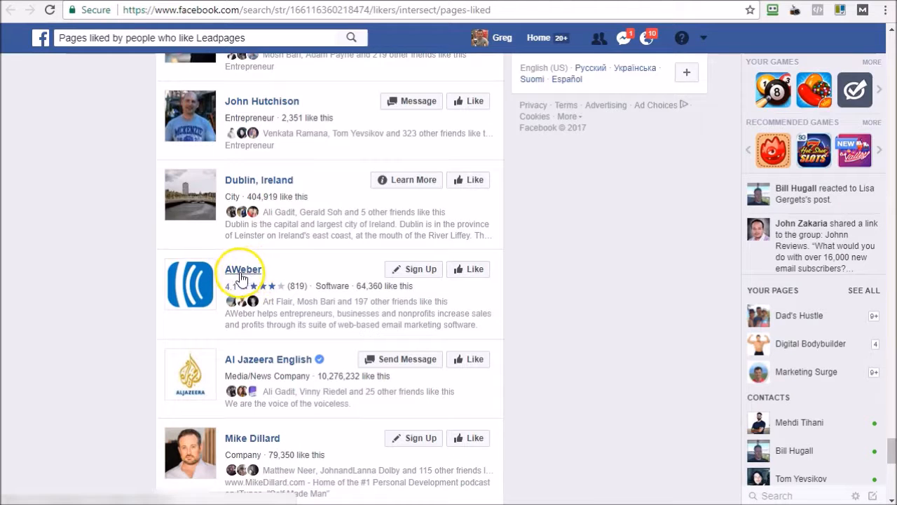
{"action": "mouse_move", "coordinate": [238, 280]}
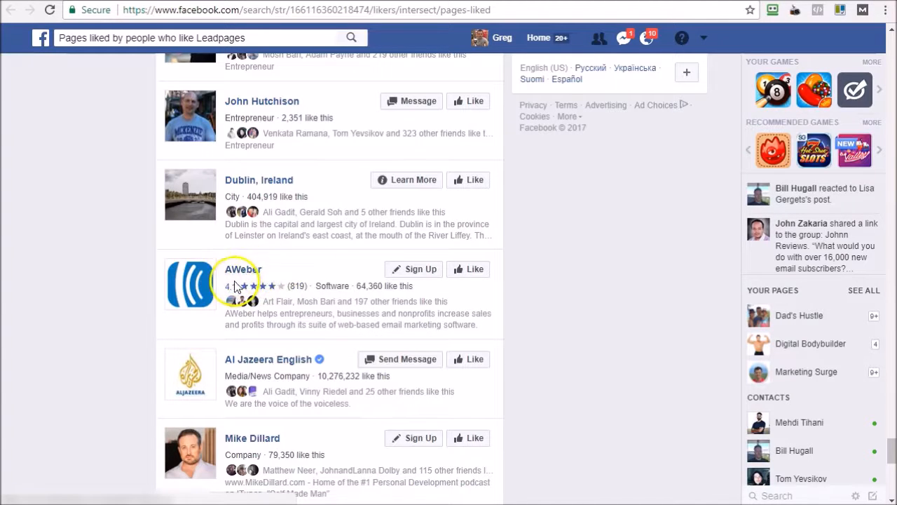
{"action": "scroll", "scroll_direction": "down", "scroll_amount": 3}
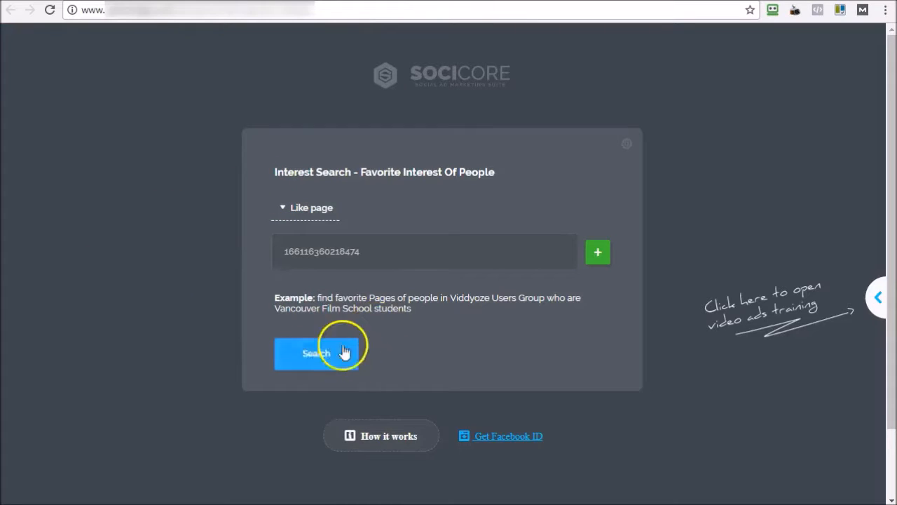
Set the search type briefly to Work as, then to Study at with an empty school ID
{"action": "left_click", "coordinate": [306, 207]}
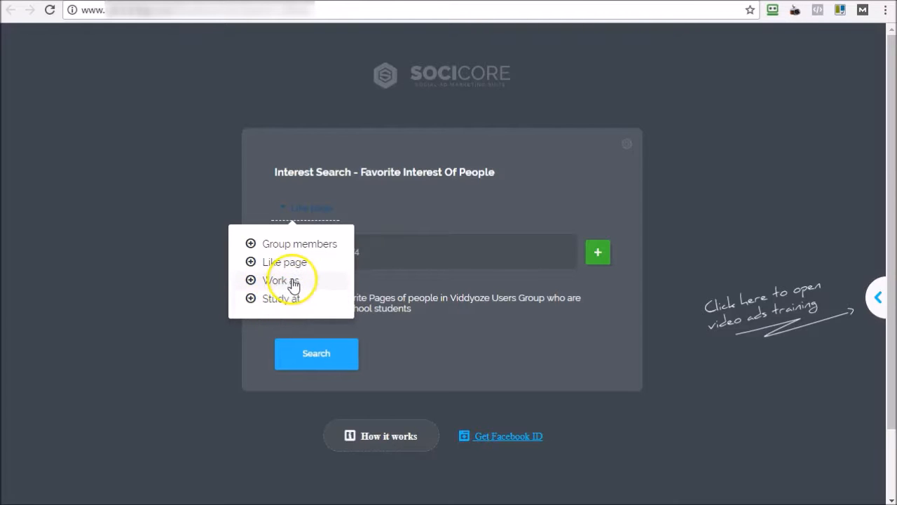
{"action": "left_click", "coordinate": [280, 281]}
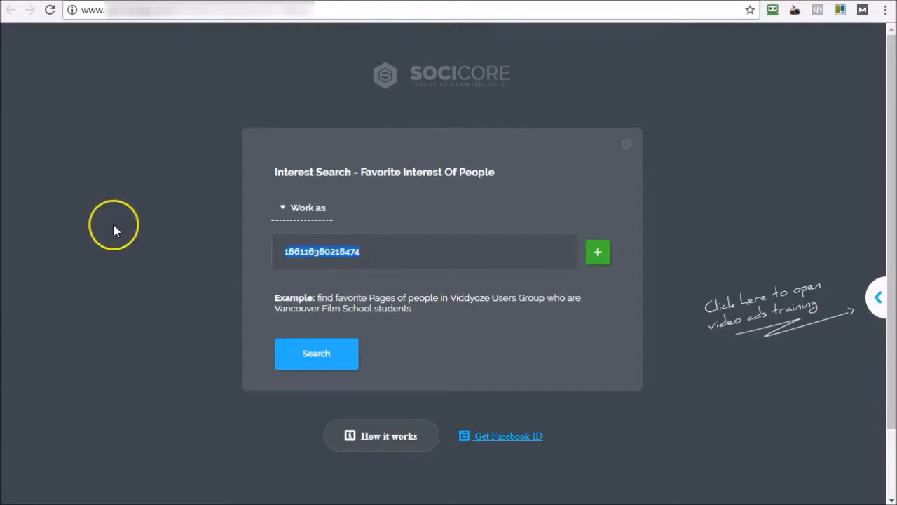
{"action": "left_click", "coordinate": [424, 251]}
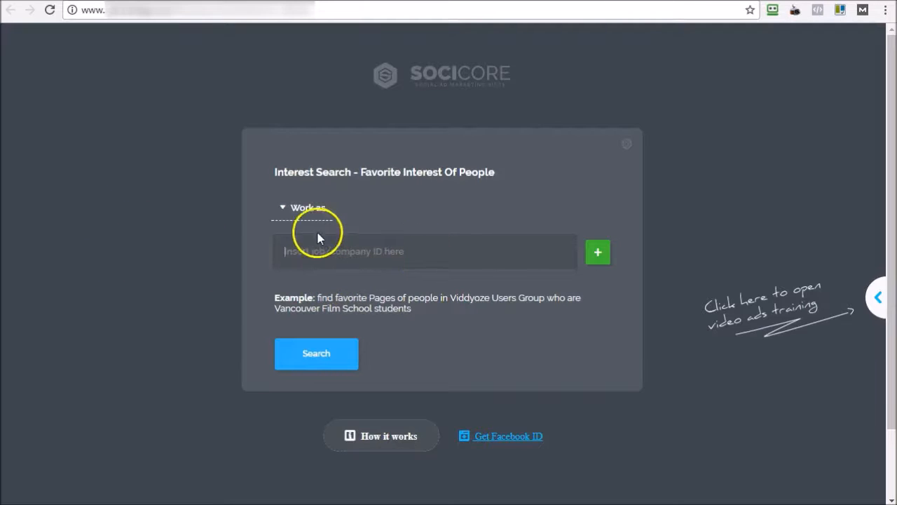
{"action": "left_click", "coordinate": [308, 207]}
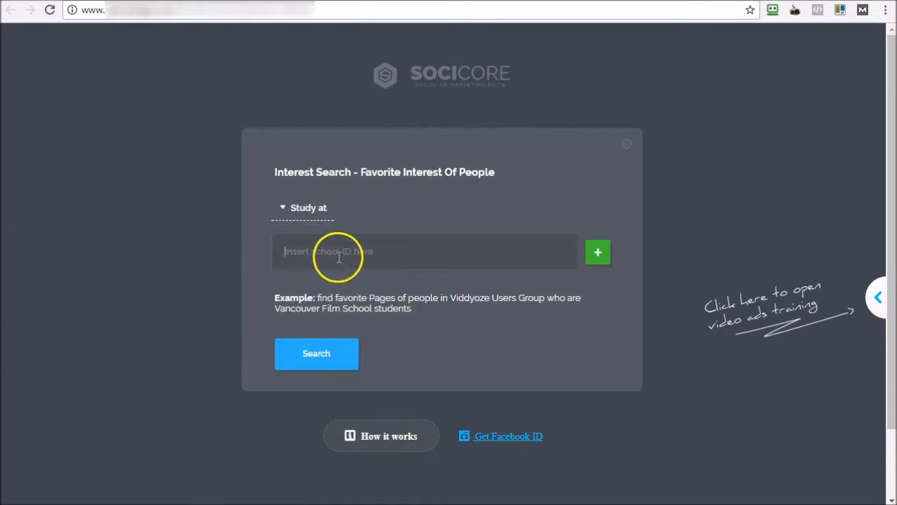
{"action": "mouse_move", "coordinate": [432, 343]}
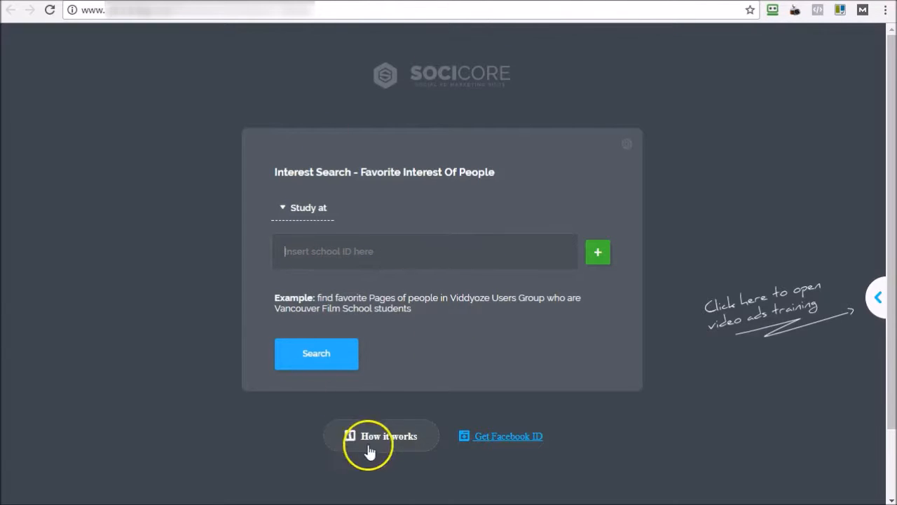
{"action": "mouse_move", "coordinate": [522, 446]}
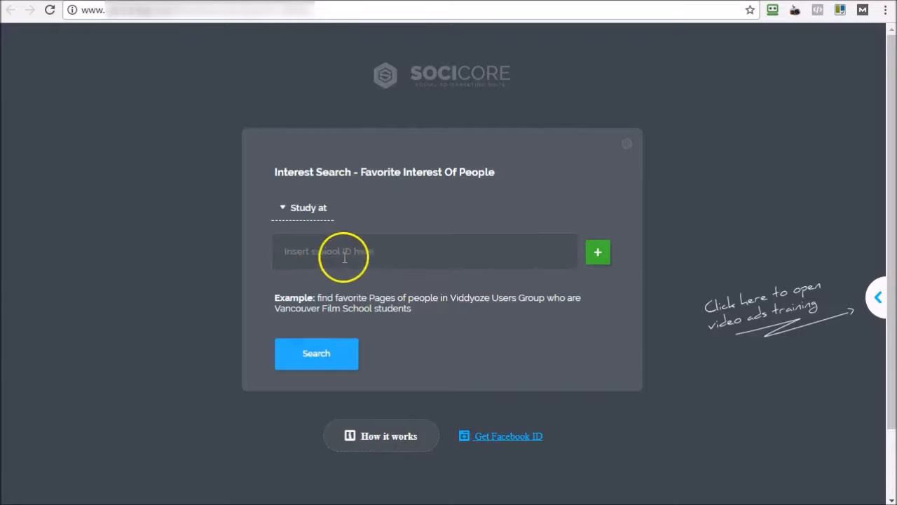
Choose Group members as the first criterion and add an 'and' Like page criterion
{"action": "left_click", "coordinate": [306, 208]}
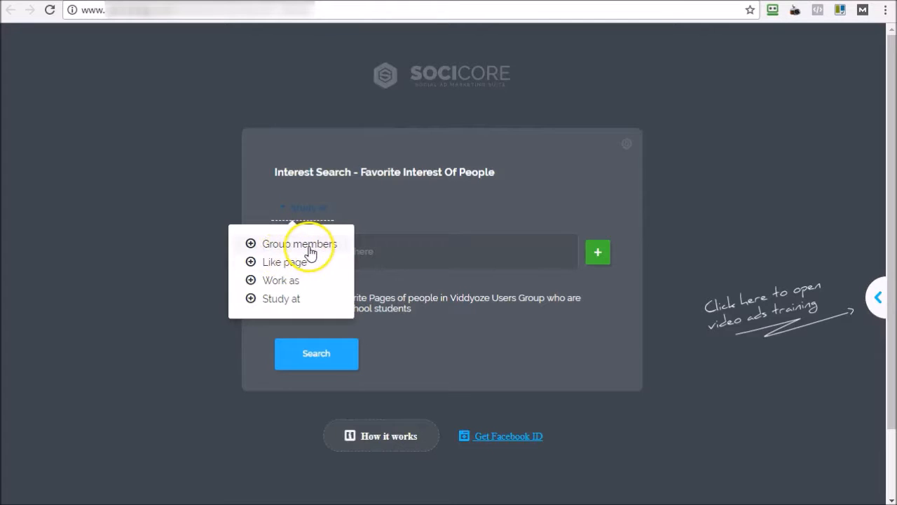
{"action": "left_click", "coordinate": [300, 244]}
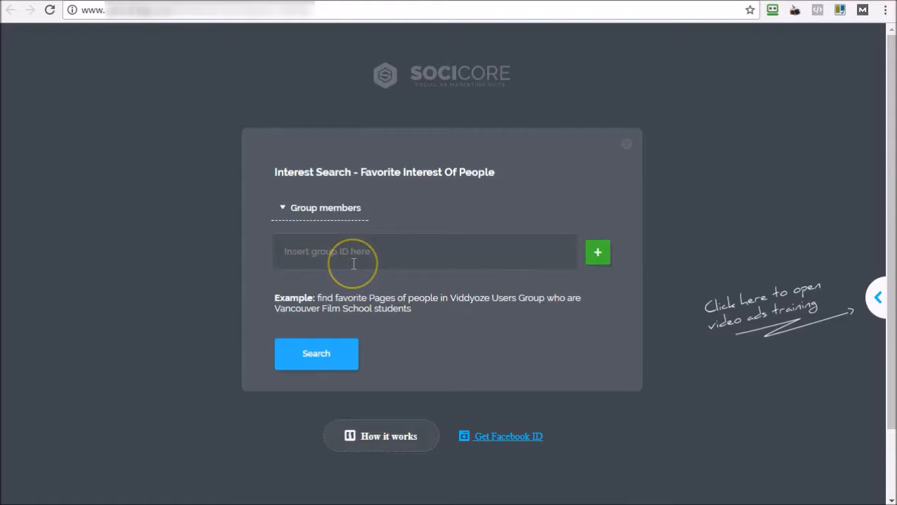
{"action": "left_click", "coordinate": [598, 252]}
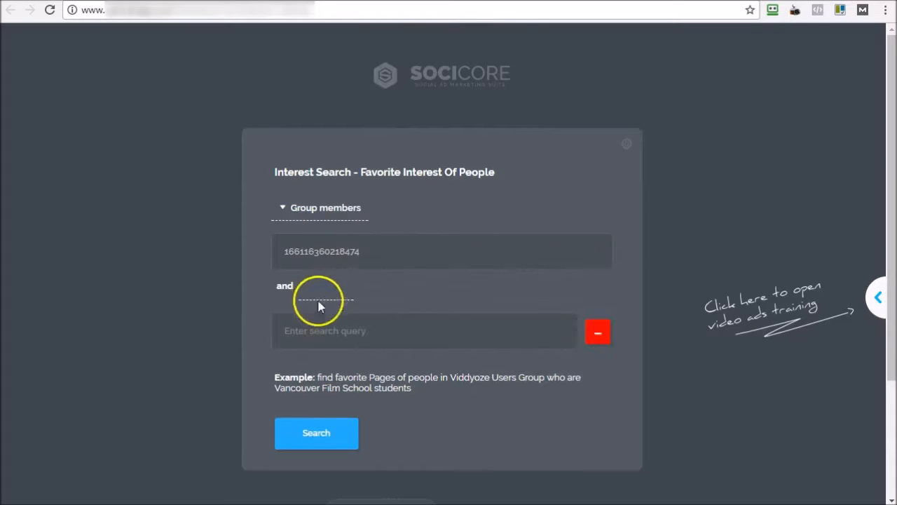
{"action": "left_click", "coordinate": [329, 286]}
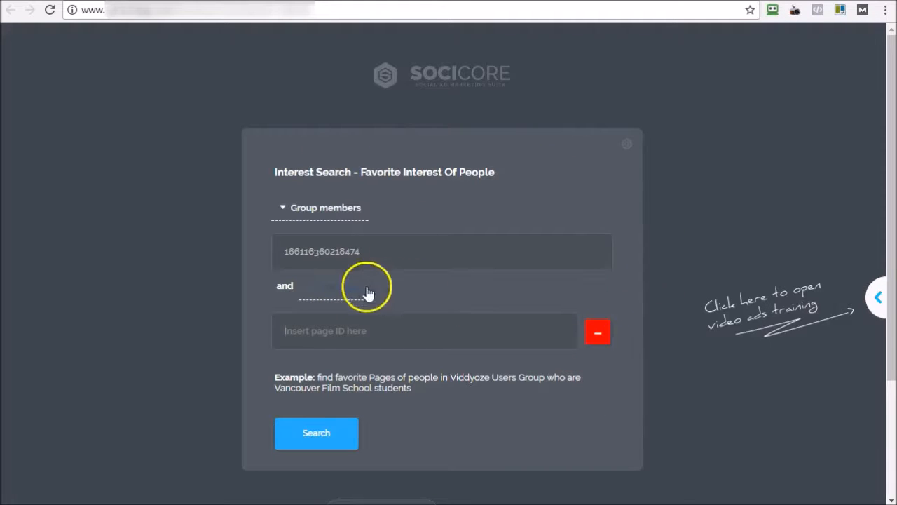
{"action": "left_click", "coordinate": [339, 286]}
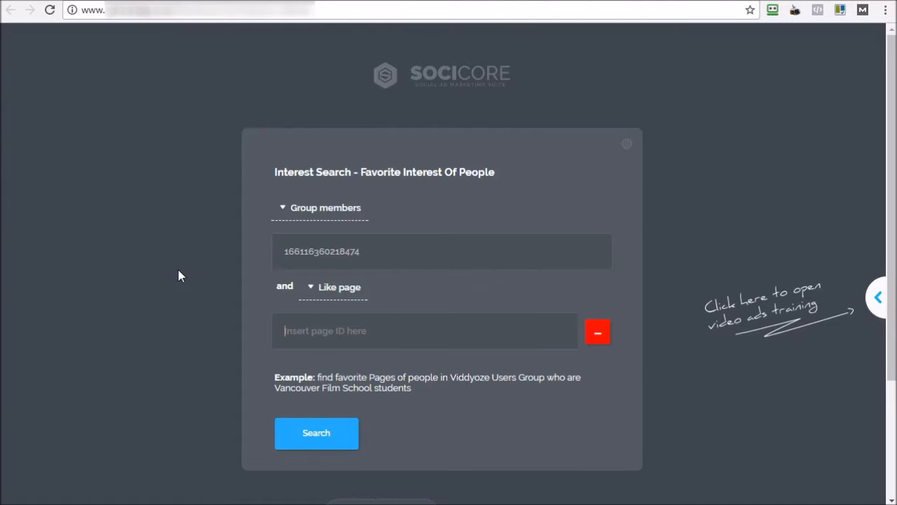
{"action": "mouse_move", "coordinate": [140, 240]}
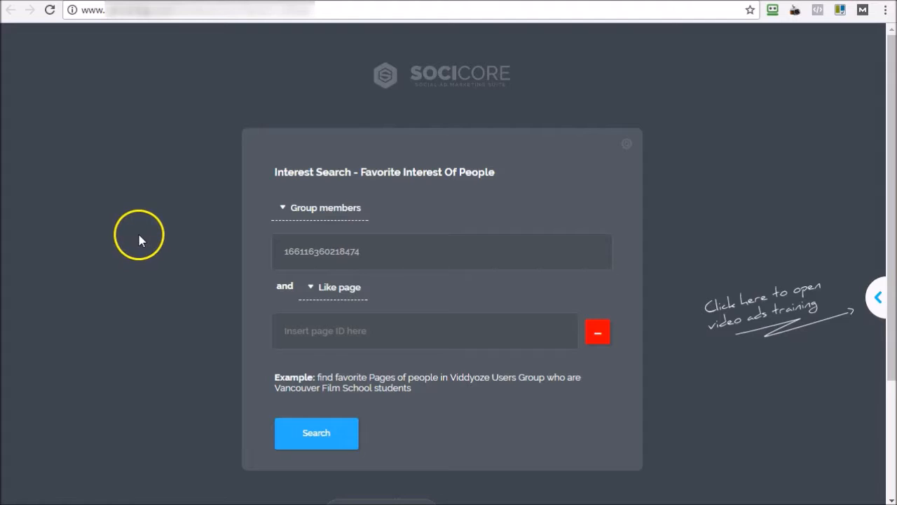
{"action": "mouse_move", "coordinate": [61, 461]}
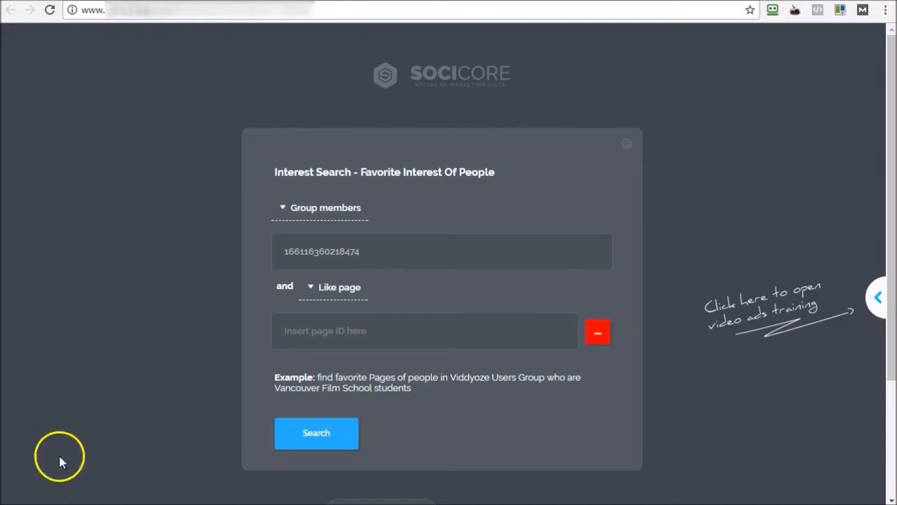